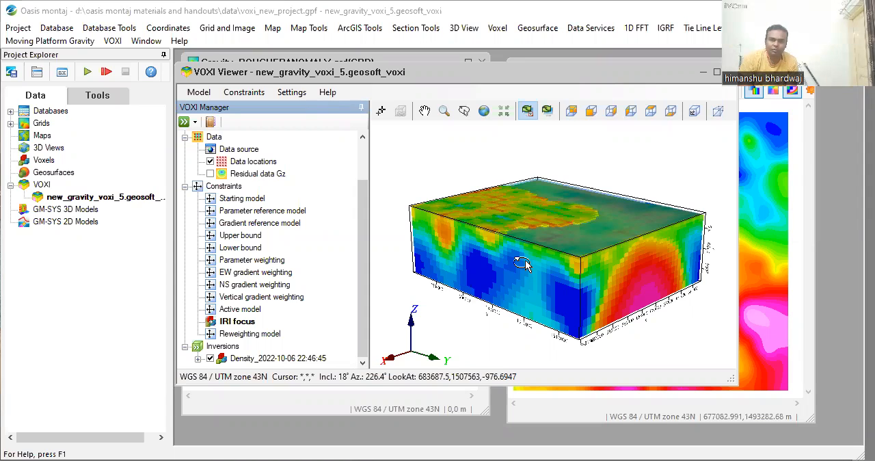
{"action": "mouse_move", "coordinate": [523, 264]}
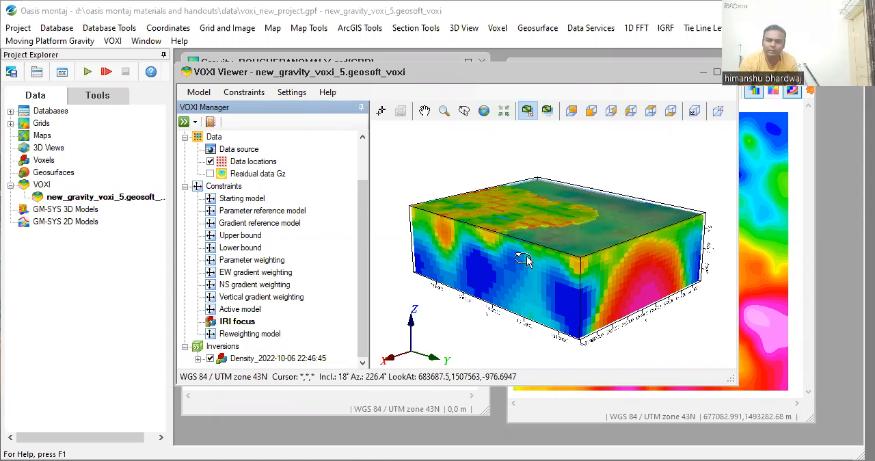
Step: Orbit the density model to inspect the red anomaly, then activate the Gravity_ELEVATION grid
{"action": "left_click_drag", "start_coordinate": [523, 260], "coordinate": [445, 212]}
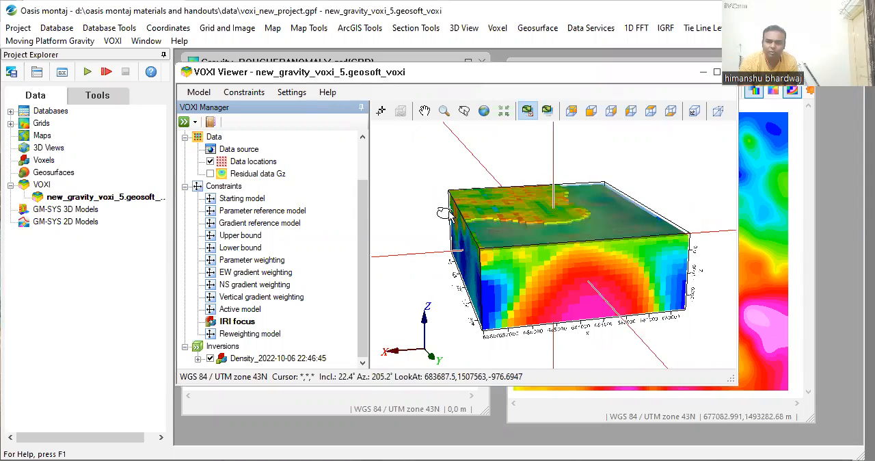
{"action": "left_click_drag", "start_coordinate": [547, 246], "coordinate": [639, 254]}
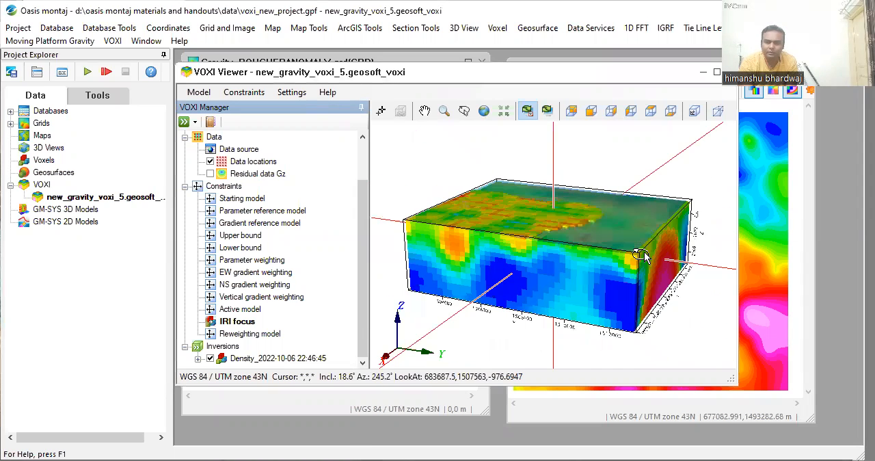
{"action": "left_click_drag", "start_coordinate": [639, 257], "coordinate": [465, 199]}
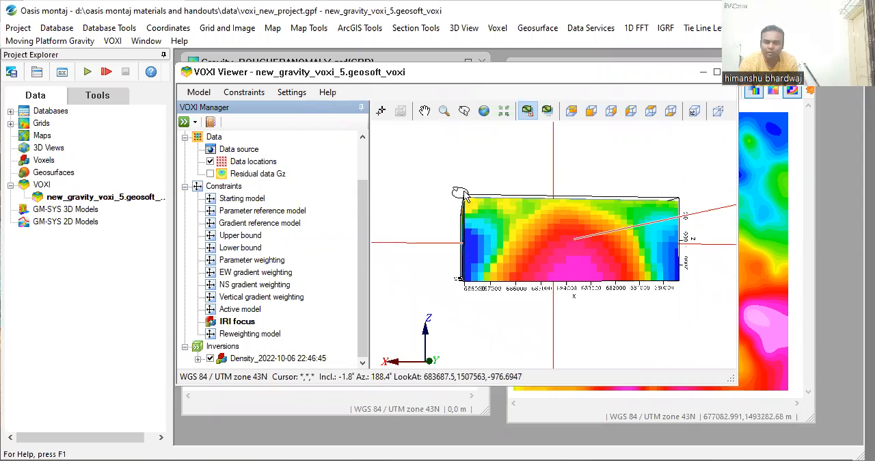
{"action": "left_click_drag", "start_coordinate": [464, 199], "coordinate": [488, 246]}
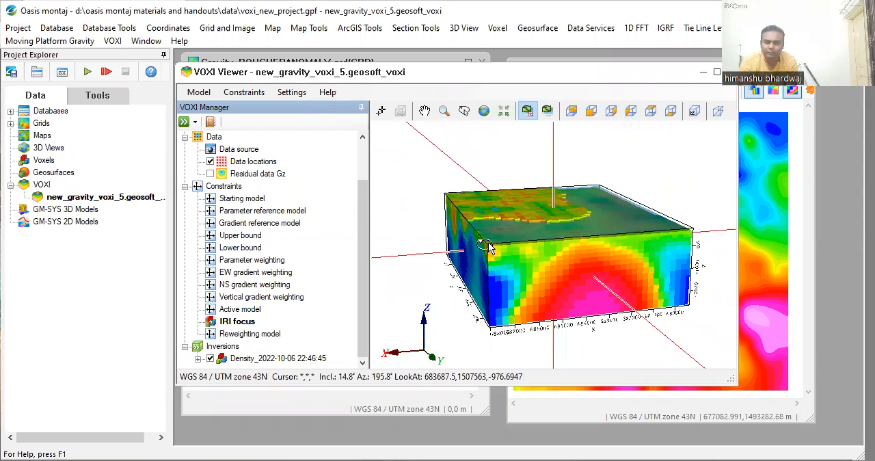
{"action": "left_click_drag", "start_coordinate": [489, 246], "coordinate": [520, 257]}
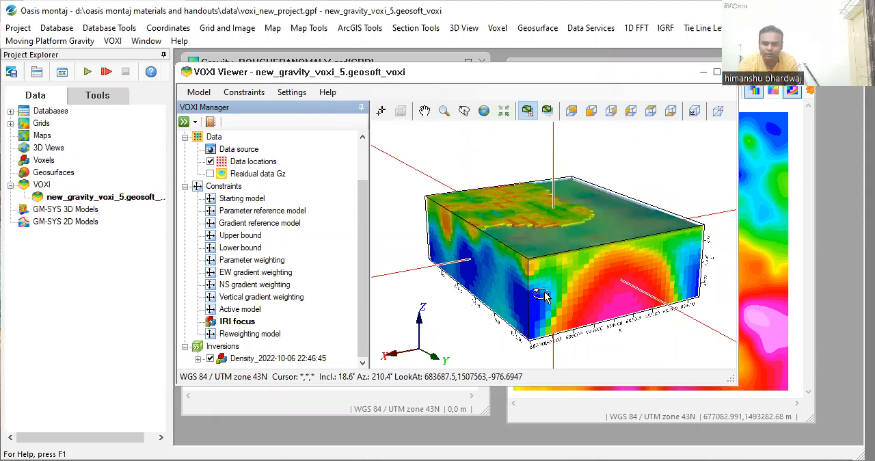
{"action": "left_click_drag", "start_coordinate": [540, 294], "coordinate": [516, 130]}
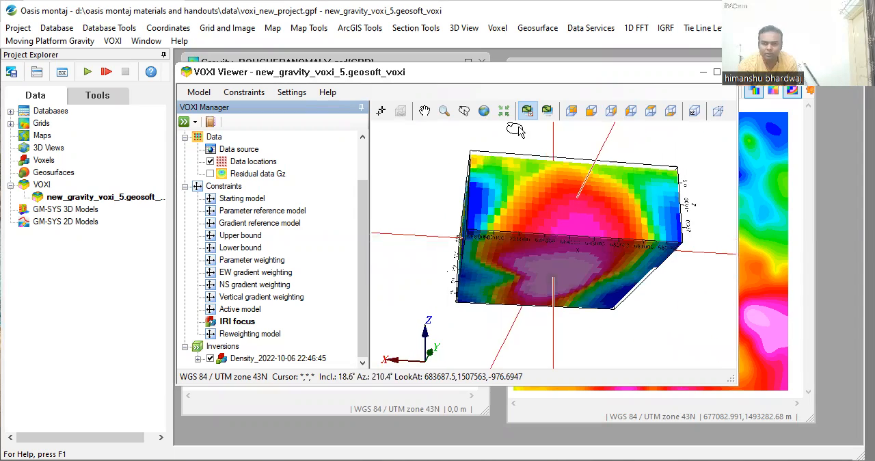
{"action": "left_click_drag", "start_coordinate": [516, 130], "coordinate": [488, 328]}
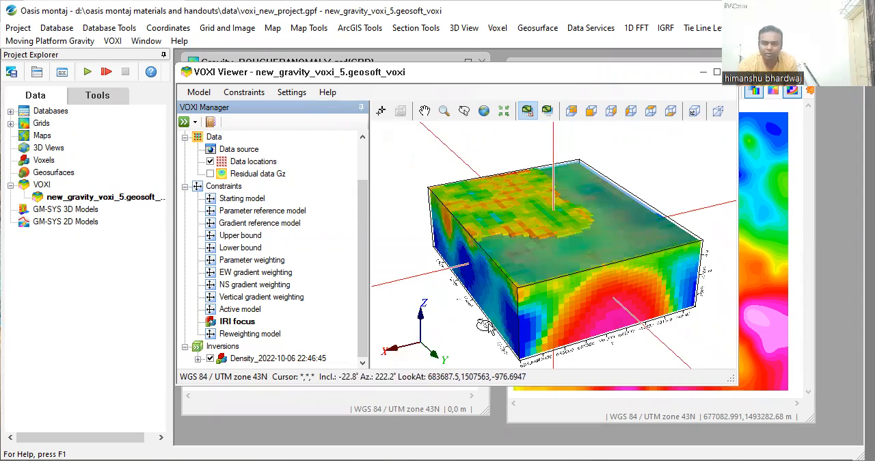
{"action": "left_click_drag", "start_coordinate": [489, 328], "coordinate": [622, 288]}
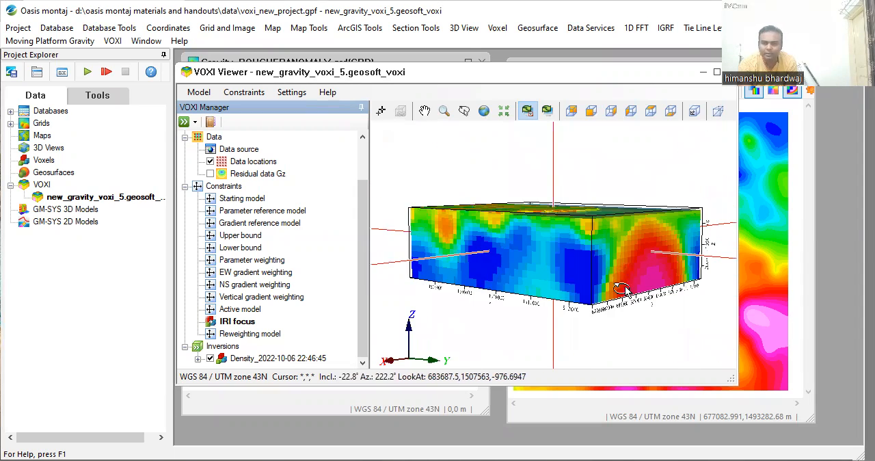
{"action": "left_click_drag", "start_coordinate": [623, 287], "coordinate": [585, 259]}
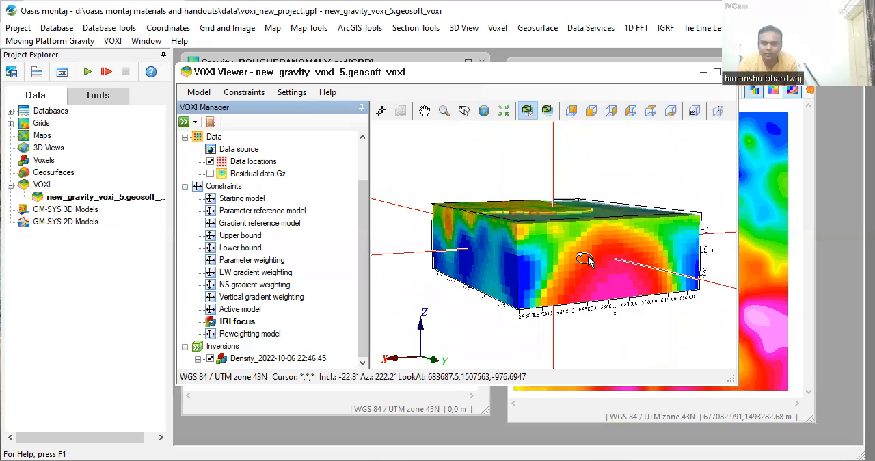
{"action": "left_click_drag", "start_coordinate": [584, 260], "coordinate": [591, 294]}
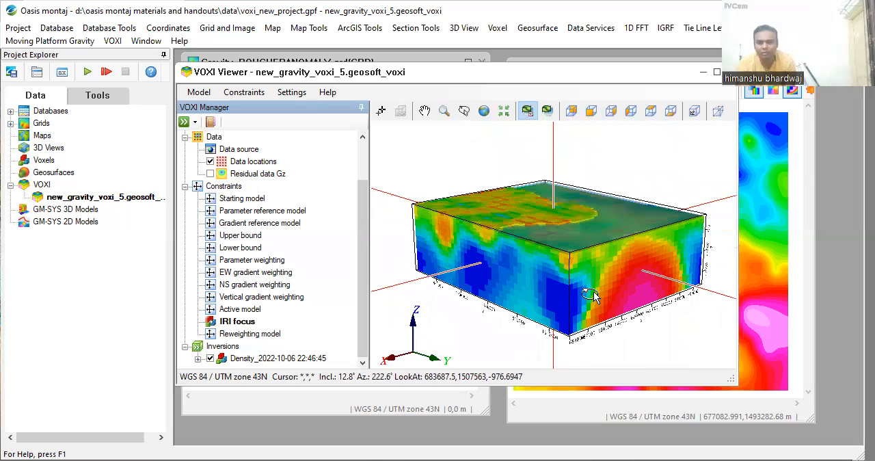
{"action": "left_click_drag", "start_coordinate": [591, 294], "coordinate": [595, 305]}
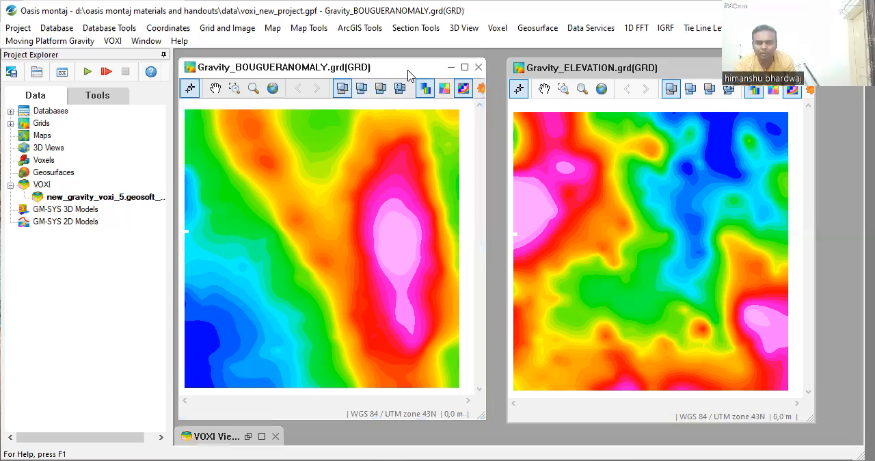
{"action": "mouse_move", "coordinate": [481, 125]}
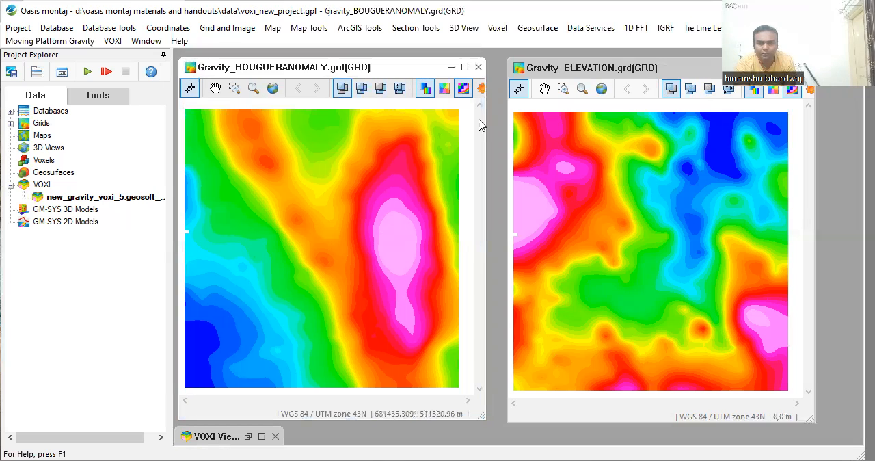
{"action": "left_click", "coordinate": [588, 68]}
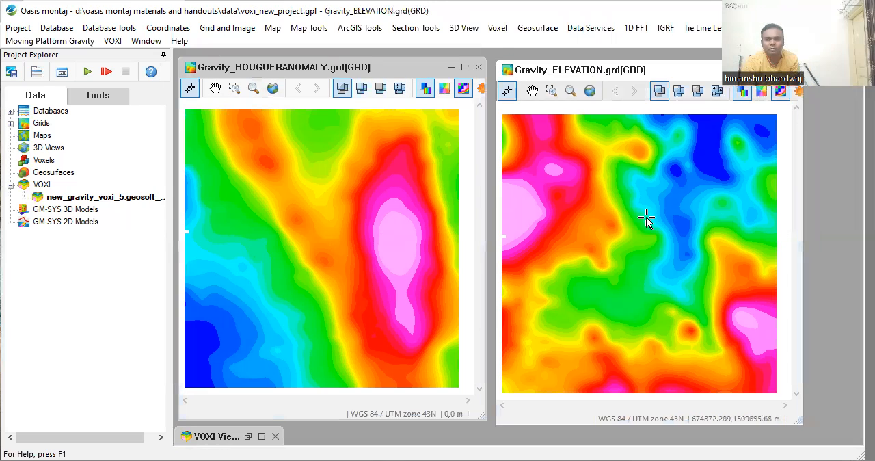
{"action": "mouse_move", "coordinate": [641, 225]}
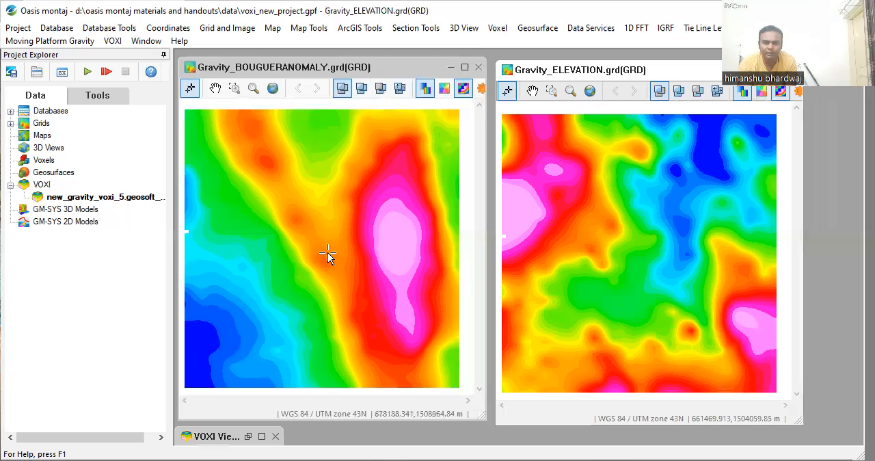
{"action": "mouse_move", "coordinate": [328, 299]}
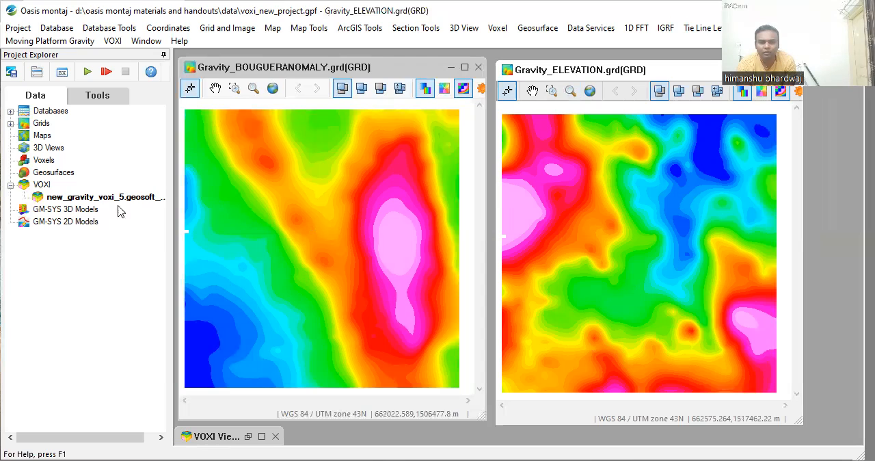
{"action": "mouse_move", "coordinate": [222, 164]}
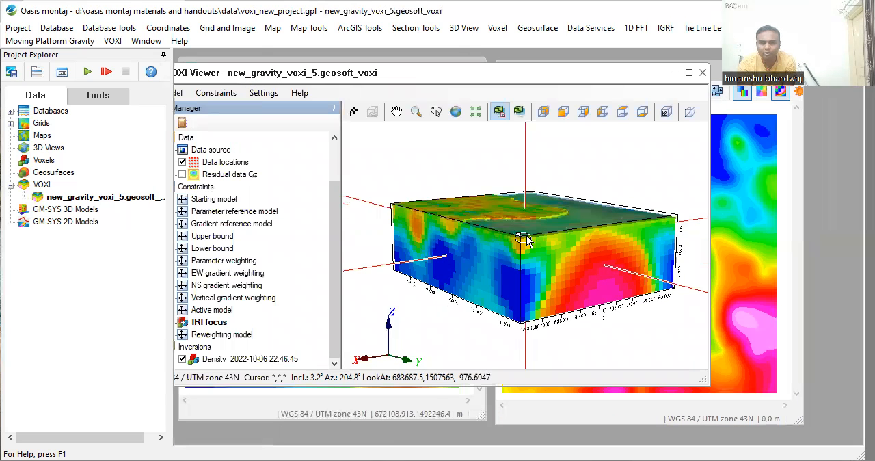
Step: Orbit the restored density model and close Manage Menus without changes
{"action": "left_click_drag", "start_coordinate": [526, 239], "coordinate": [537, 249]}
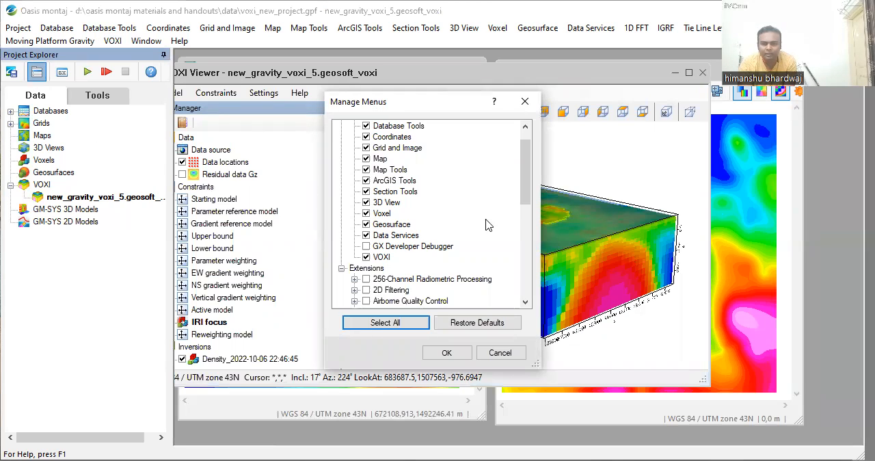
{"action": "mouse_move", "coordinate": [388, 265]}
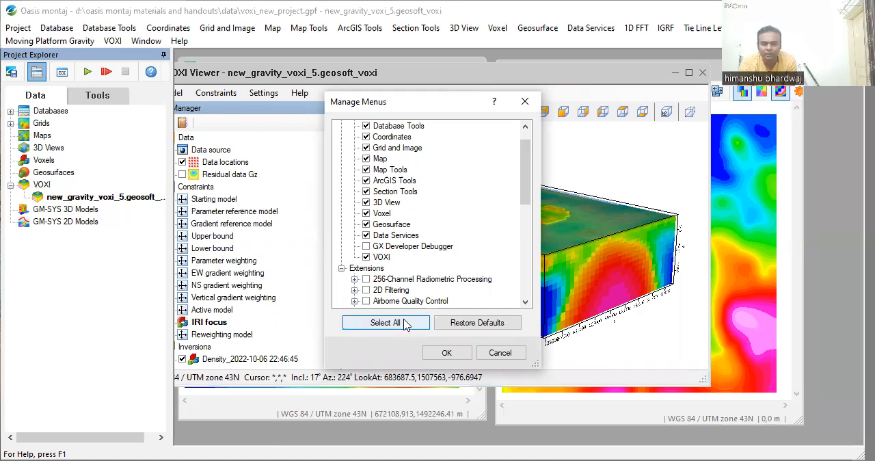
{"action": "mouse_move", "coordinate": [525, 101]}
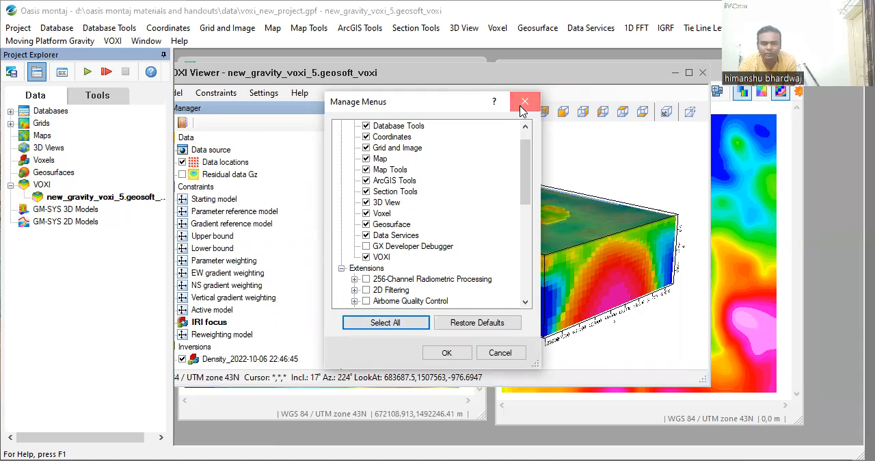
{"action": "left_click", "coordinate": [525, 101]}
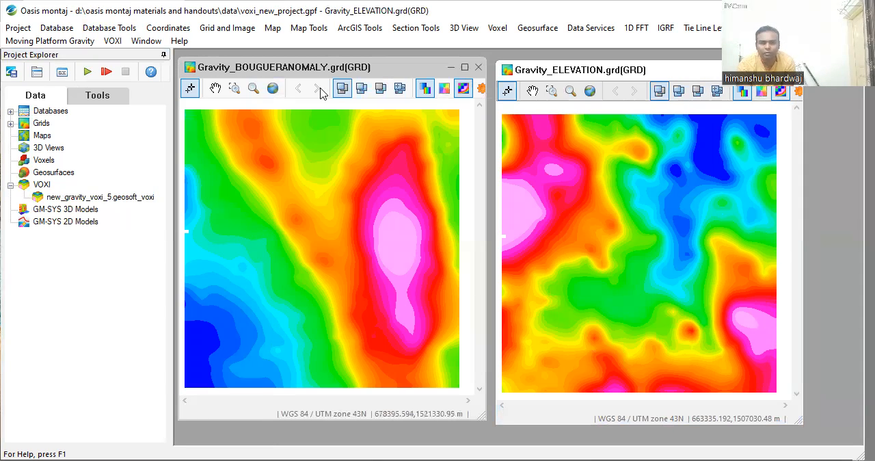
{"action": "mouse_move", "coordinate": [375, 252]}
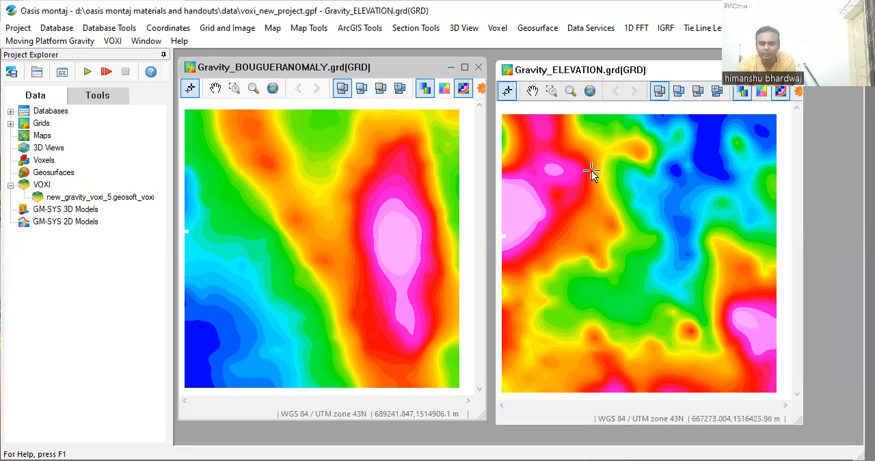
{"action": "mouse_move", "coordinate": [611, 360]}
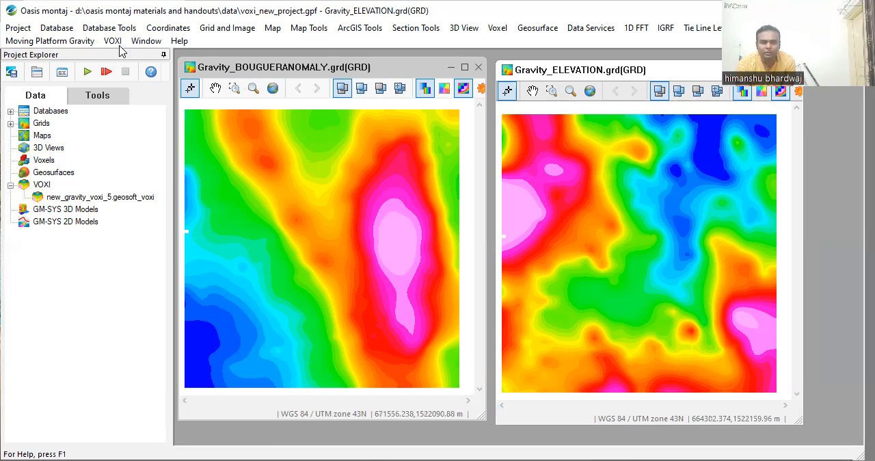
Step: Choose New VOXI from Polygon from the VOXI menu
{"action": "left_click", "coordinate": [113, 27]}
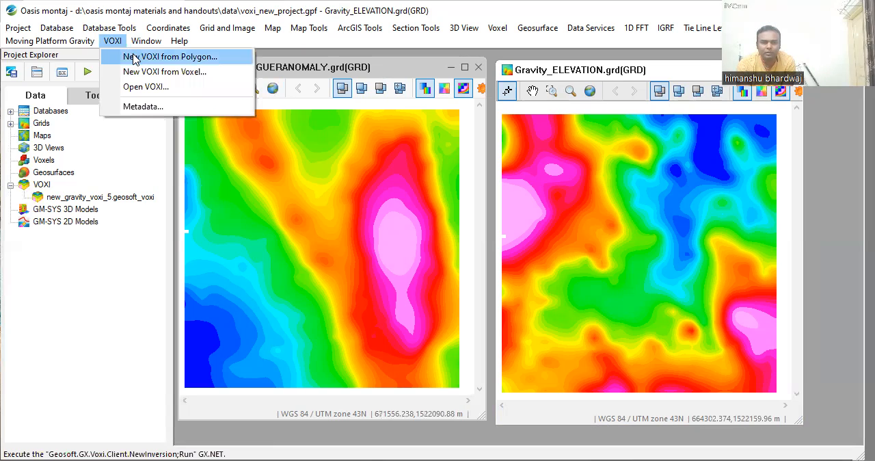
{"action": "mouse_move", "coordinate": [164, 72]}
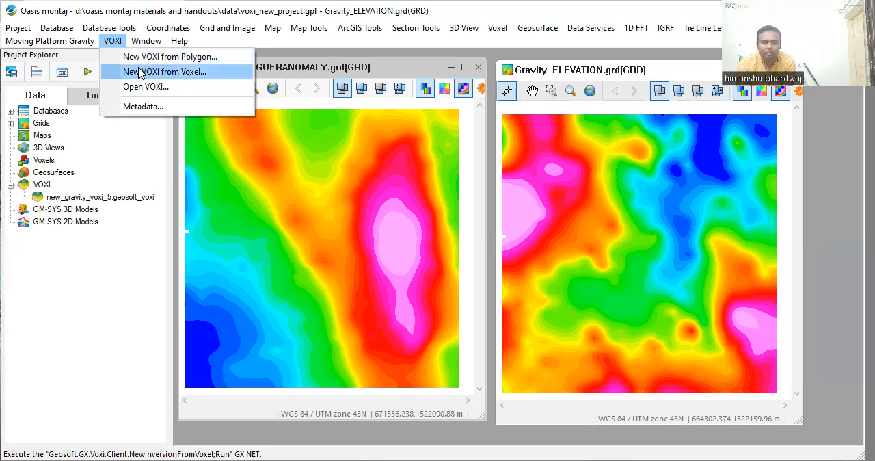
{"action": "mouse_move", "coordinate": [170, 56]}
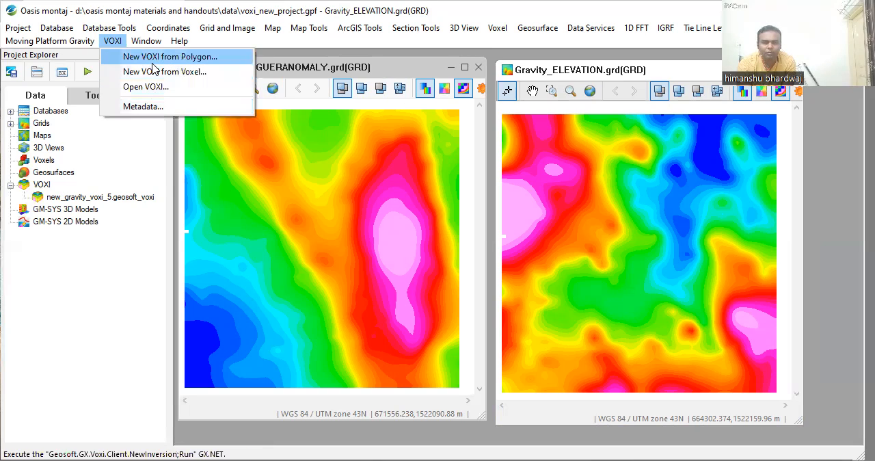
{"action": "mouse_move", "coordinate": [164, 71]}
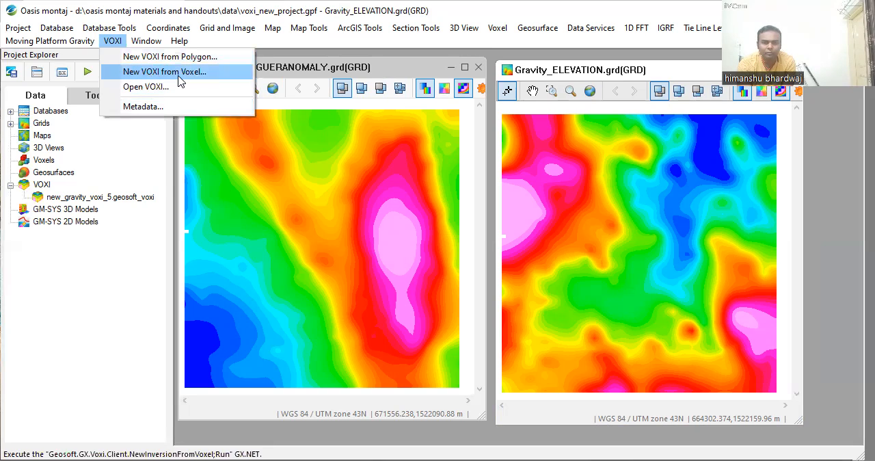
{"action": "mouse_move", "coordinate": [143, 106]}
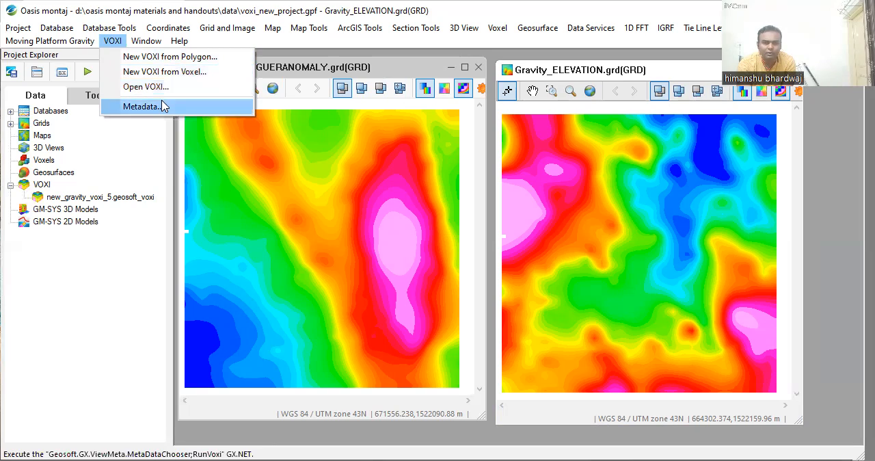
{"action": "mouse_move", "coordinate": [169, 57]}
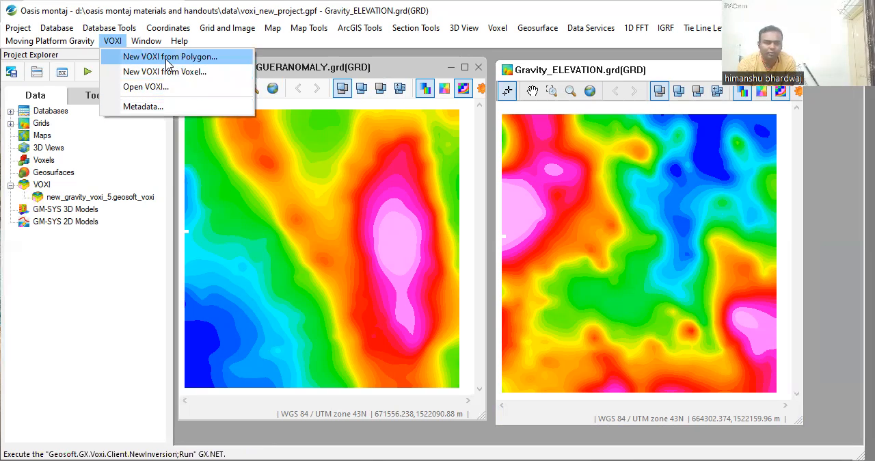
{"action": "left_click", "coordinate": [169, 56]}
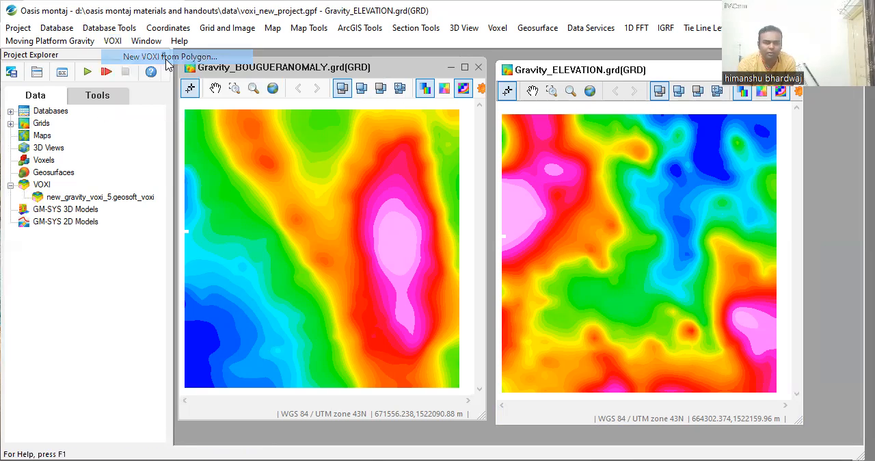
Step: Move the setup dialog aside and name the session Voxi_gravity_7
{"action": "left_click", "coordinate": [434, 151]}
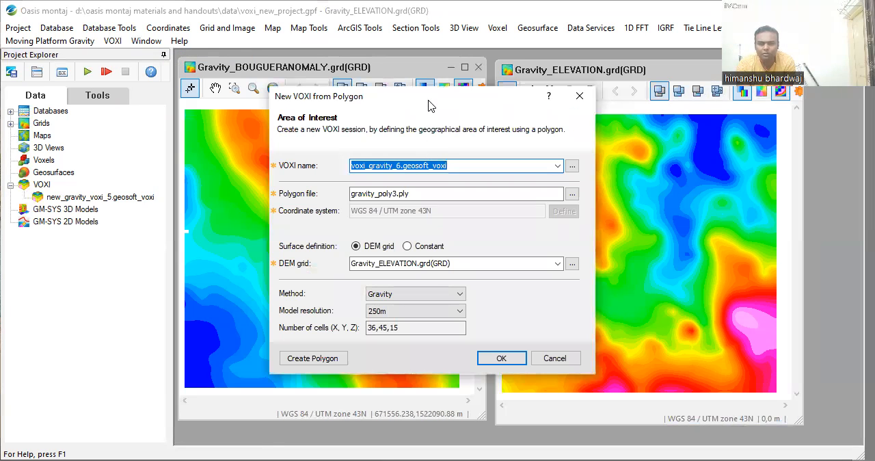
{"action": "left_click_drag", "start_coordinate": [431, 96], "coordinate": [486, 81]}
{"action": "type", "text": "Voxi"}
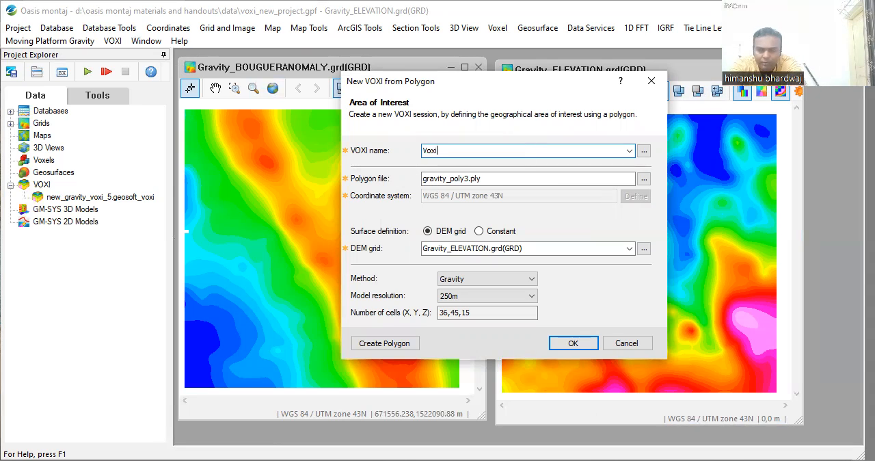
{"action": "type", "text": "_grav"}
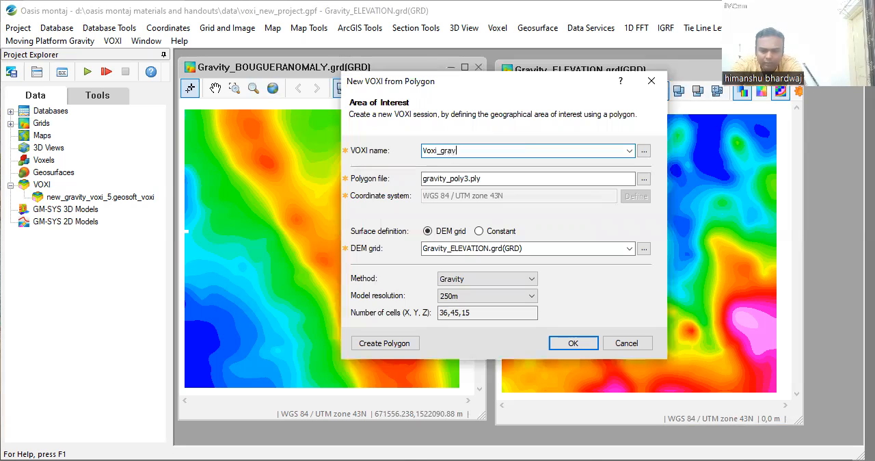
{"action": "type", "text": "ity_"}
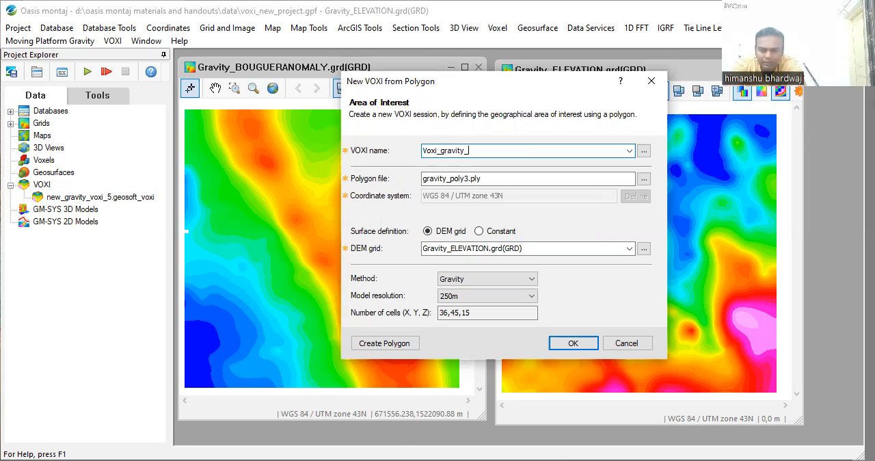
{"action": "type", "text": "7"}
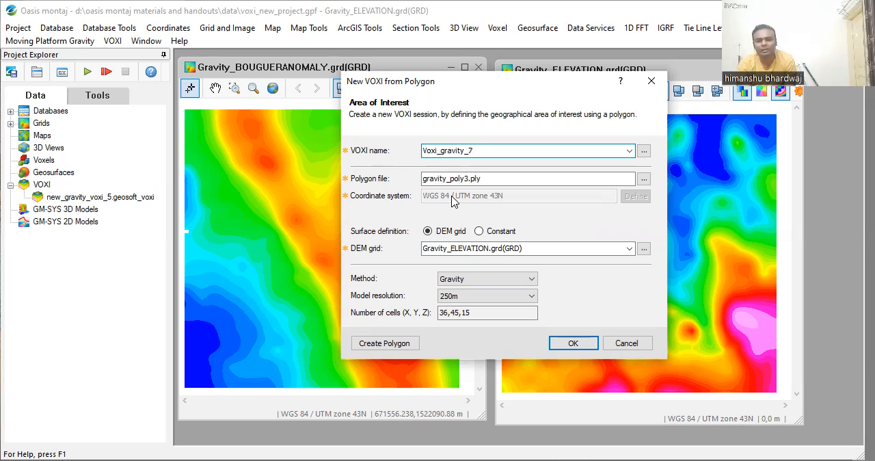
{"action": "mouse_move", "coordinate": [456, 195]}
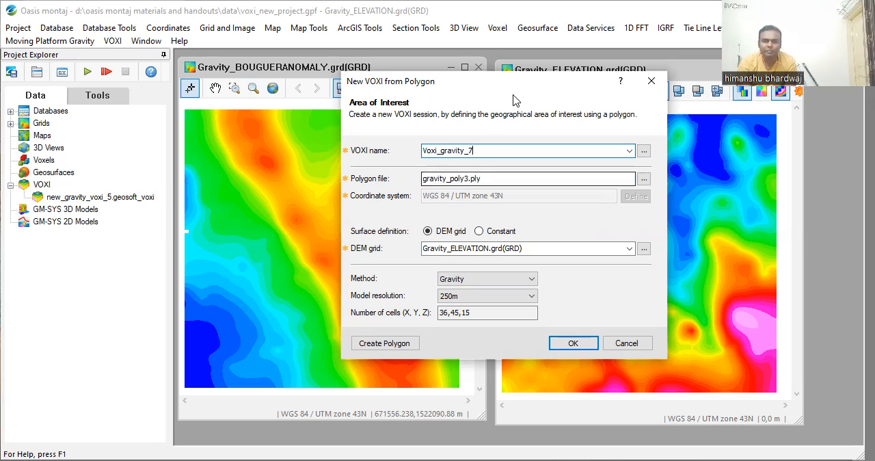
{"action": "mouse_move", "coordinate": [522, 88]}
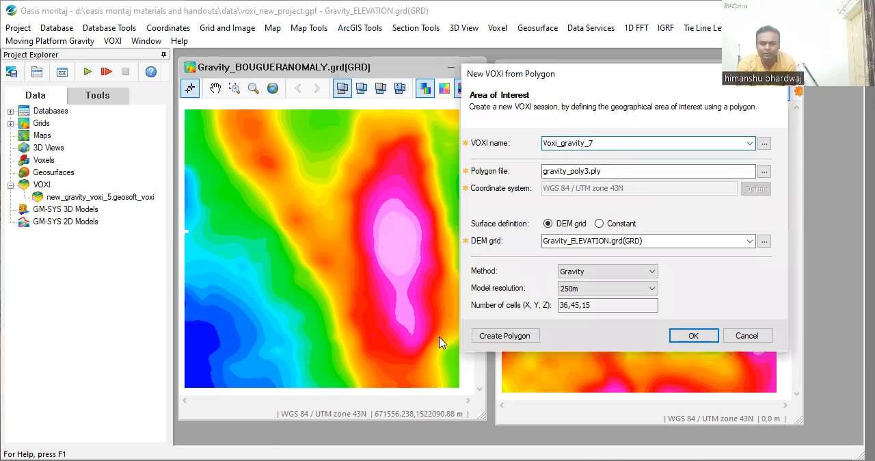
{"action": "mouse_move", "coordinate": [400, 162]}
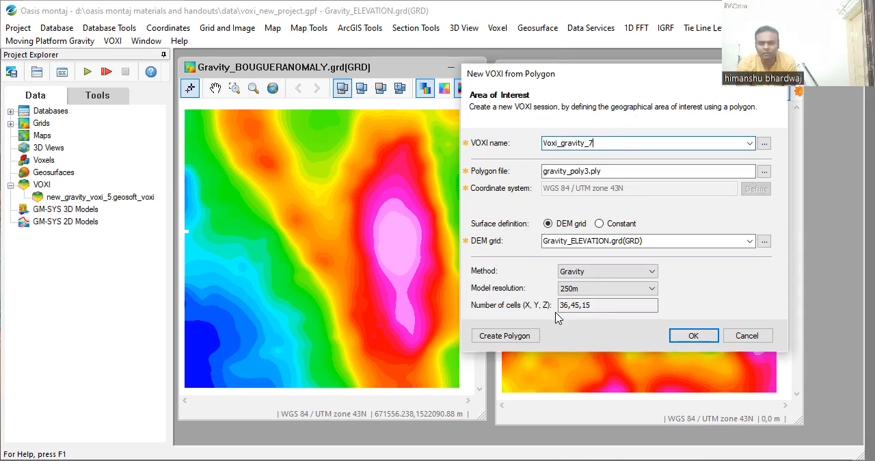
{"action": "mouse_move", "coordinate": [505, 335]}
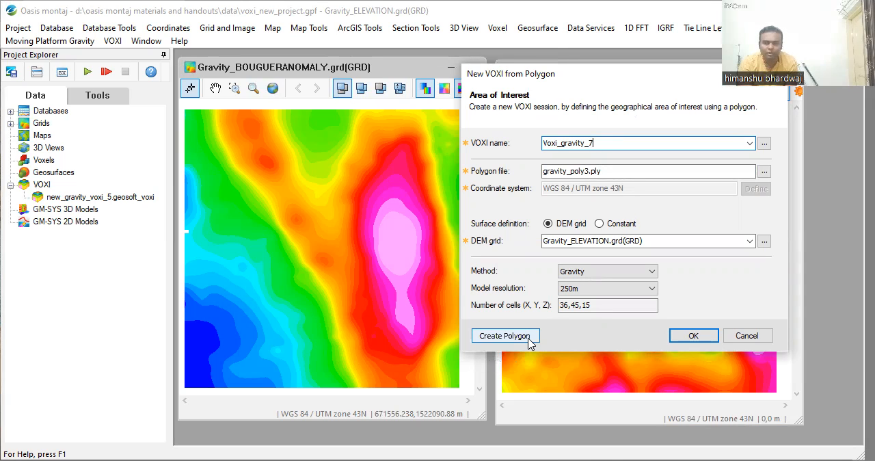
{"action": "mouse_move", "coordinate": [499, 347]}
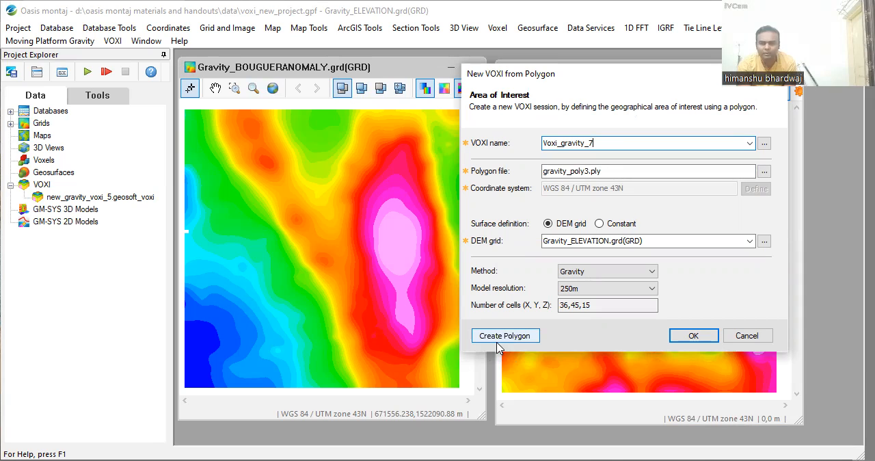
{"action": "mouse_move", "coordinate": [505, 322]}
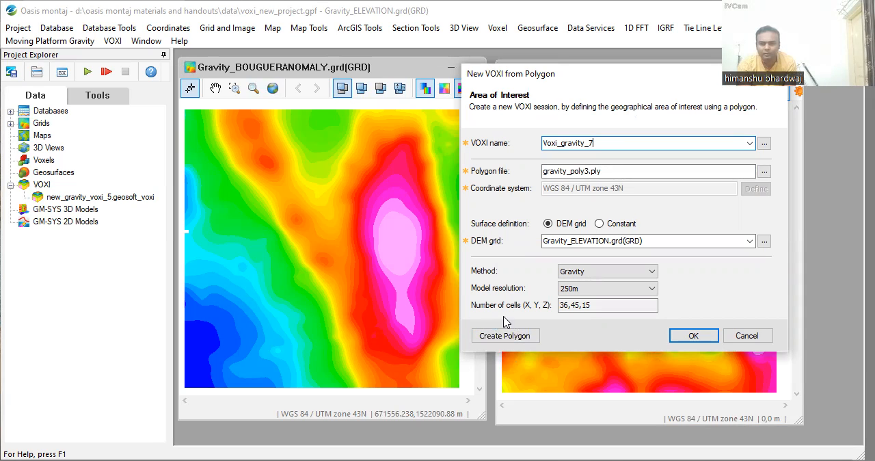
{"action": "mouse_move", "coordinate": [505, 335]}
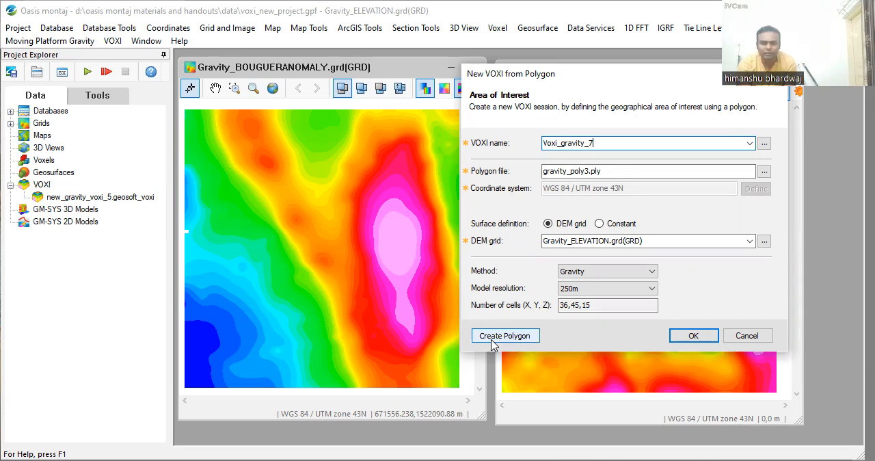
{"action": "mouse_move", "coordinate": [438, 353]}
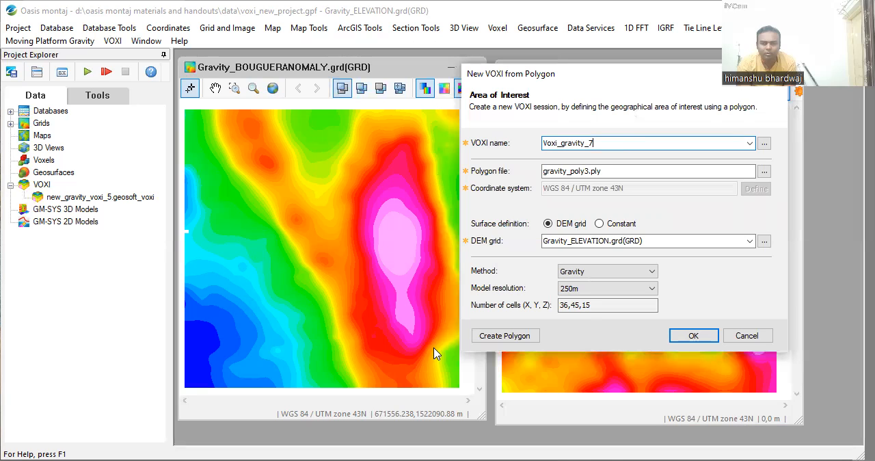
{"action": "mouse_move", "coordinate": [418, 237]}
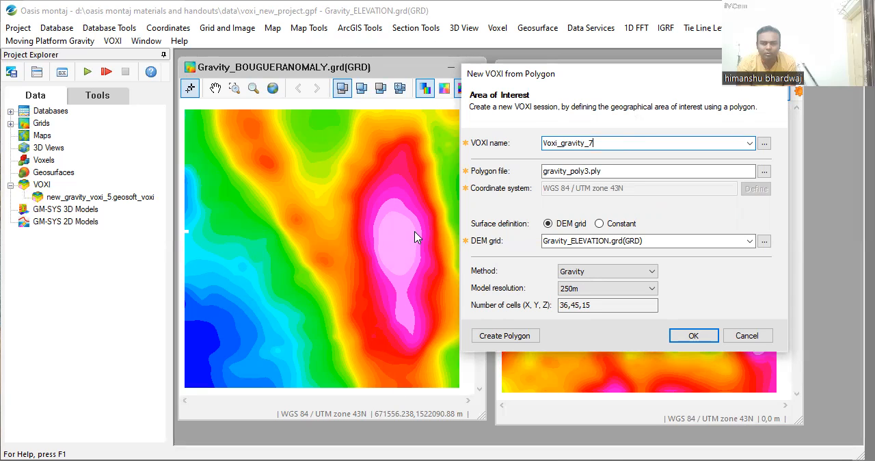
{"action": "mouse_move", "coordinate": [561, 80]}
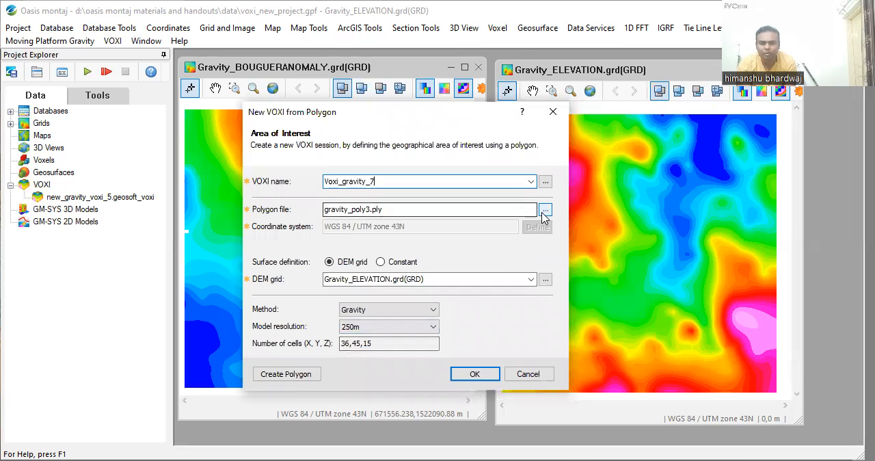
Step: Select gravity_poly3 as the polygon file
{"action": "left_click", "coordinate": [545, 209]}
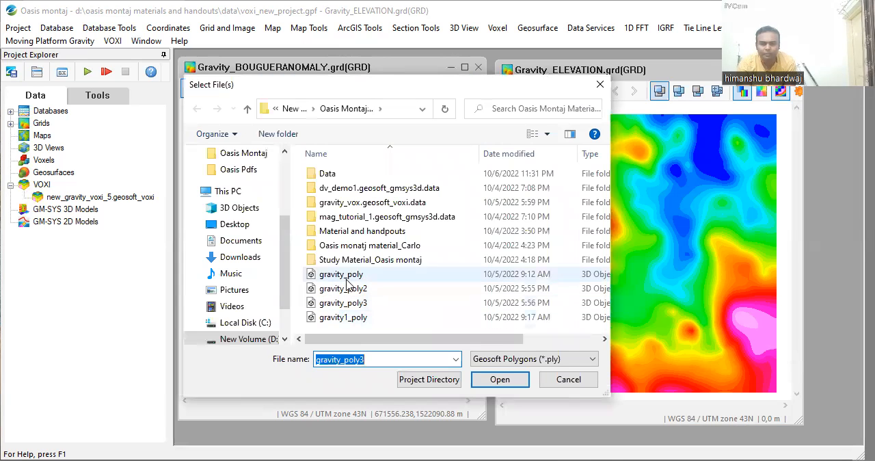
{"action": "left_click", "coordinate": [343, 302]}
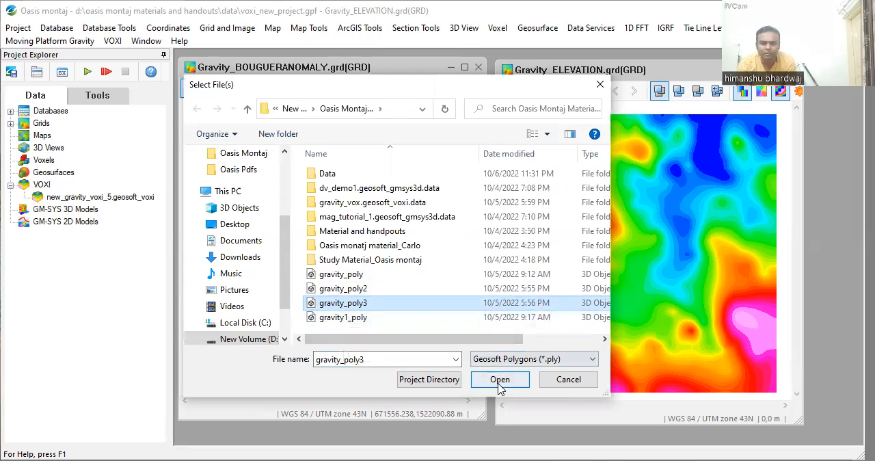
{"action": "left_click", "coordinate": [500, 379]}
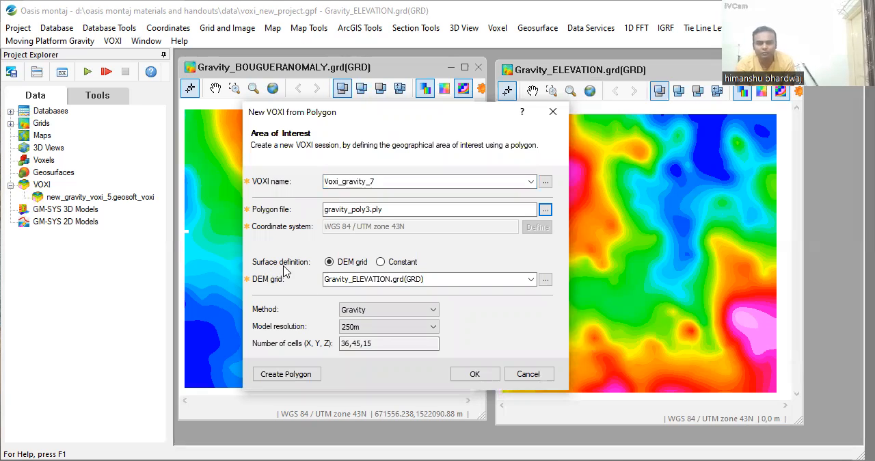
{"action": "mouse_move", "coordinate": [312, 270]}
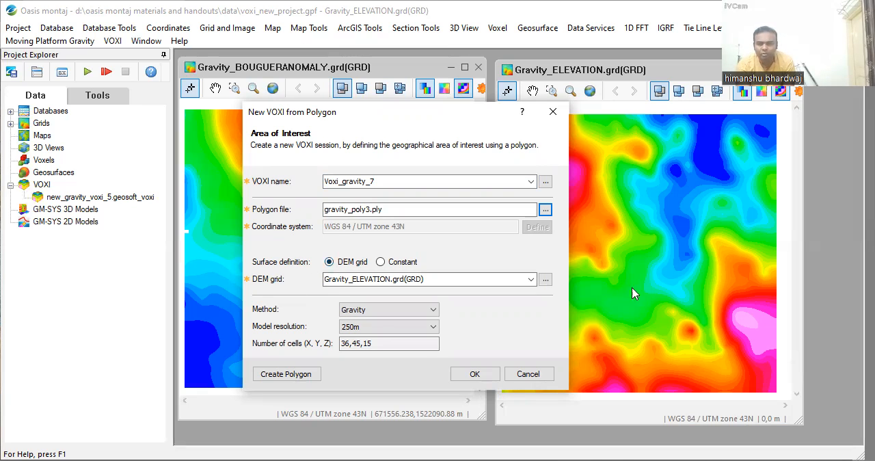
{"action": "mouse_move", "coordinate": [573, 79]}
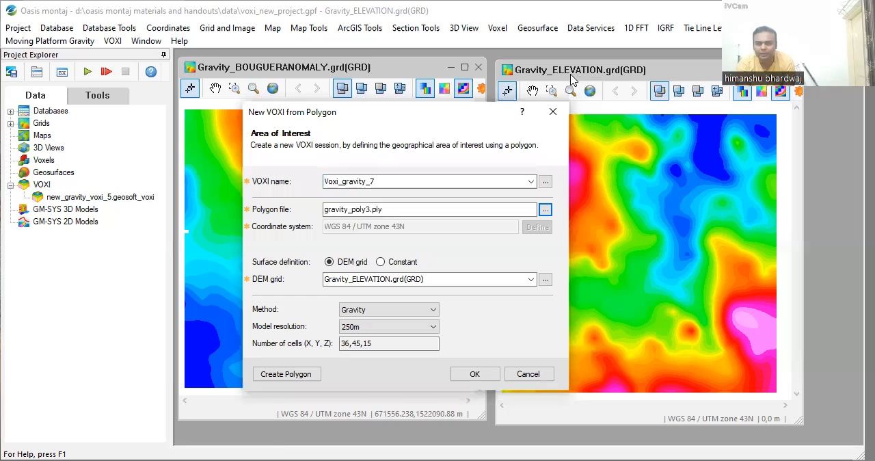
Step: Keep Gravity_ELEVATION DEM, Gravity method and 250m resolution, and create the session
{"action": "left_click", "coordinate": [531, 279]}
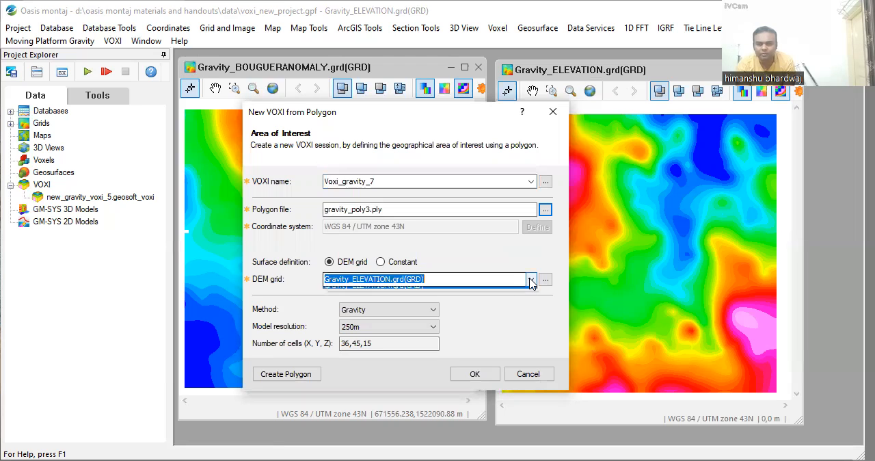
{"action": "left_click", "coordinate": [531, 279]}
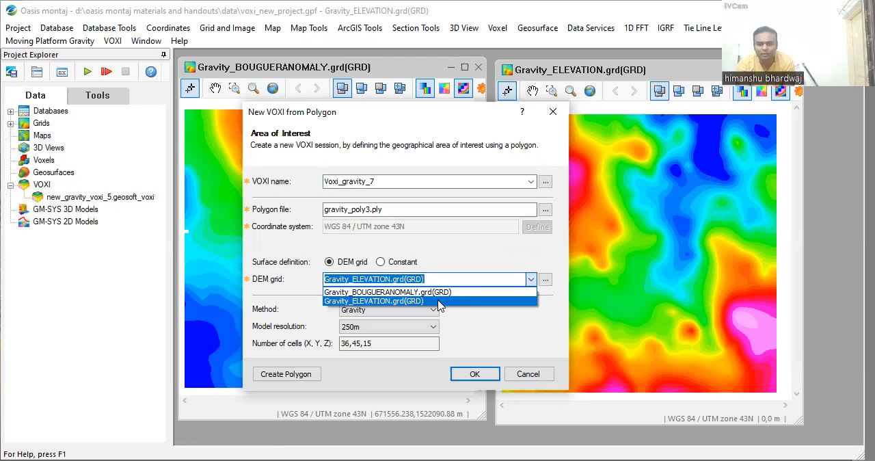
{"action": "left_click", "coordinate": [374, 300]}
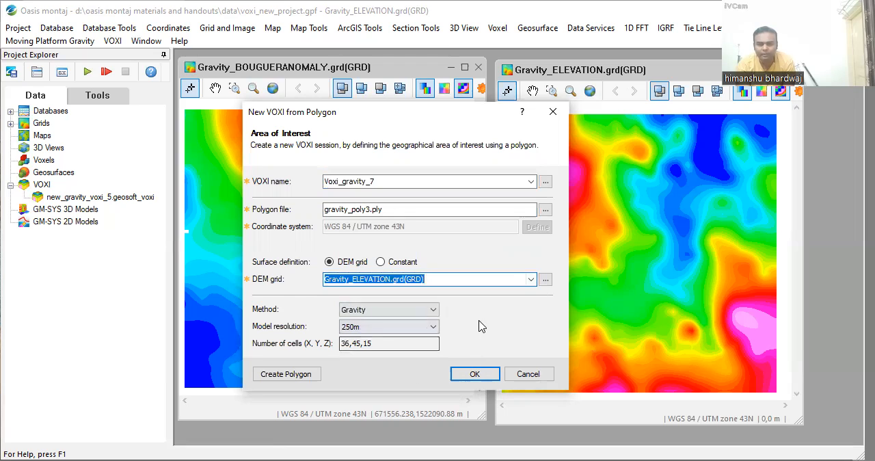
{"action": "left_click", "coordinate": [432, 309]}
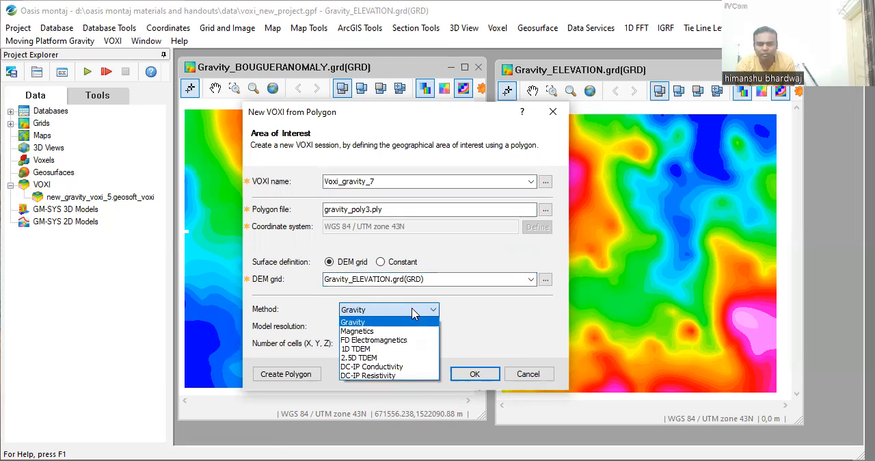
{"action": "mouse_move", "coordinate": [488, 320]}
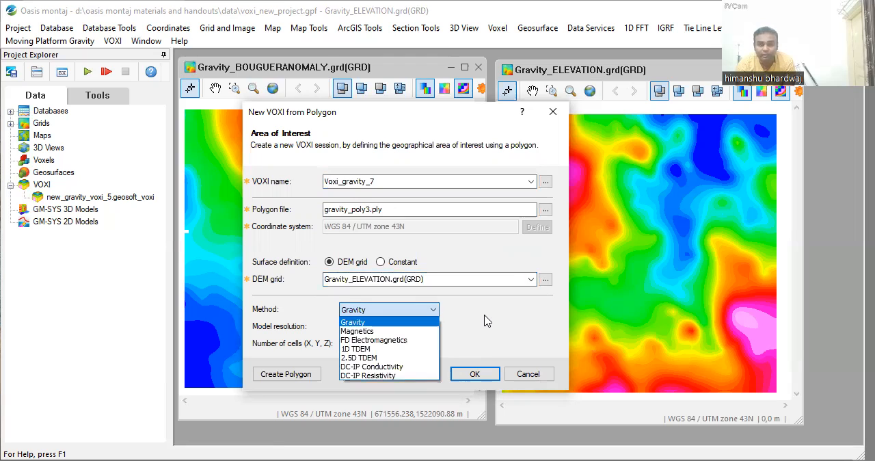
{"action": "left_click", "coordinate": [353, 321]}
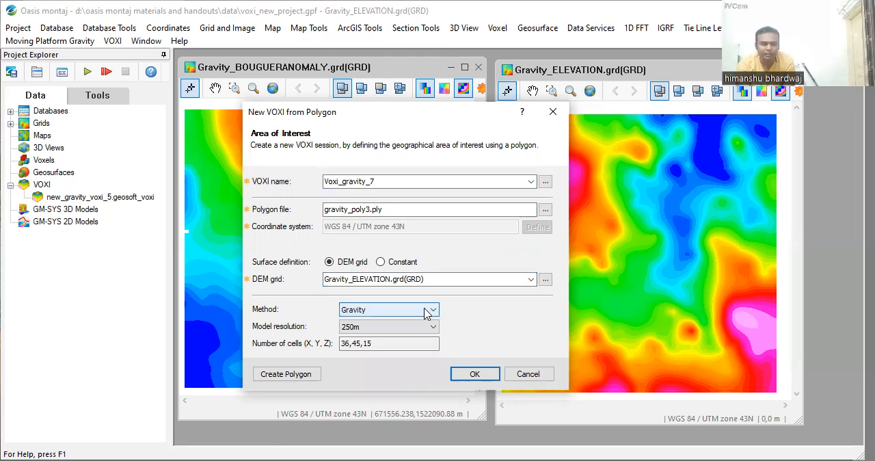
{"action": "mouse_move", "coordinate": [489, 332]}
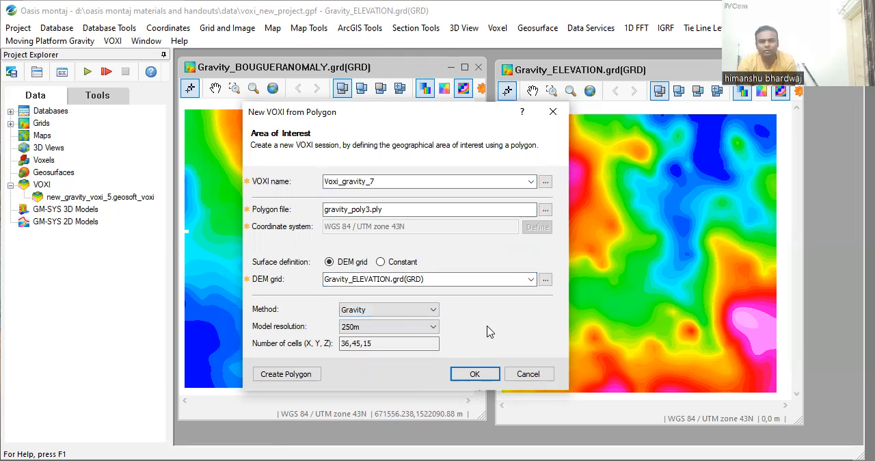
{"action": "mouse_move", "coordinate": [488, 327]}
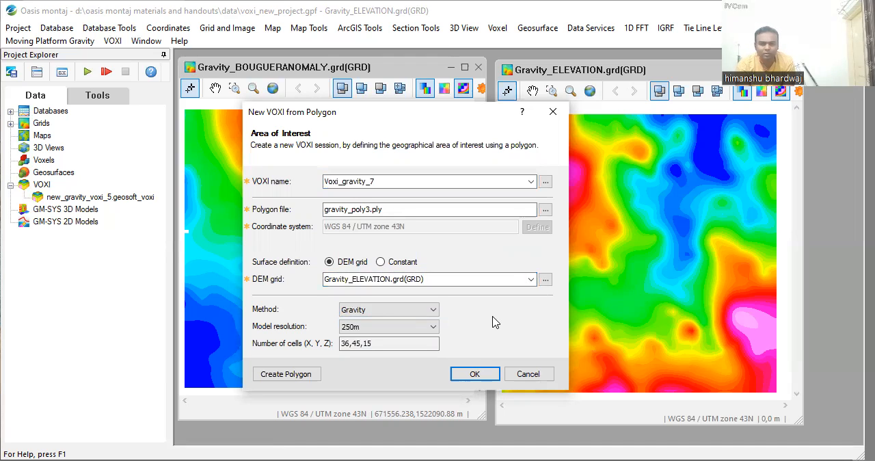
{"action": "mouse_move", "coordinate": [455, 333]}
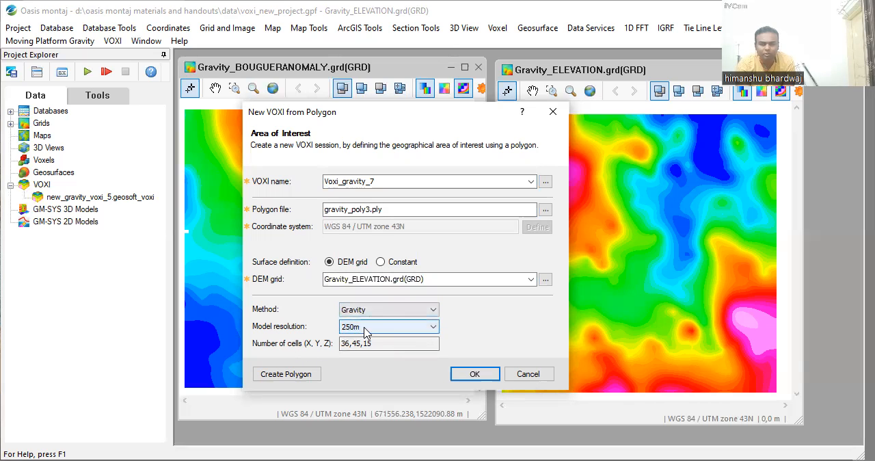
{"action": "mouse_move", "coordinate": [388, 338]}
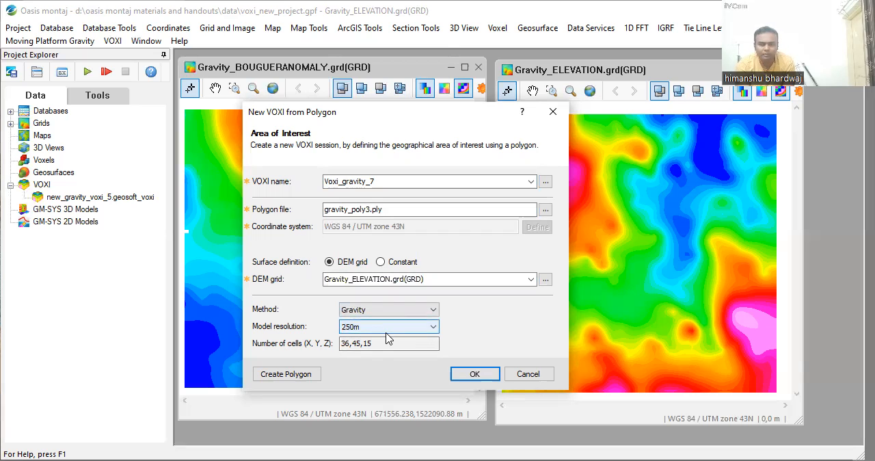
{"action": "mouse_move", "coordinate": [387, 333]}
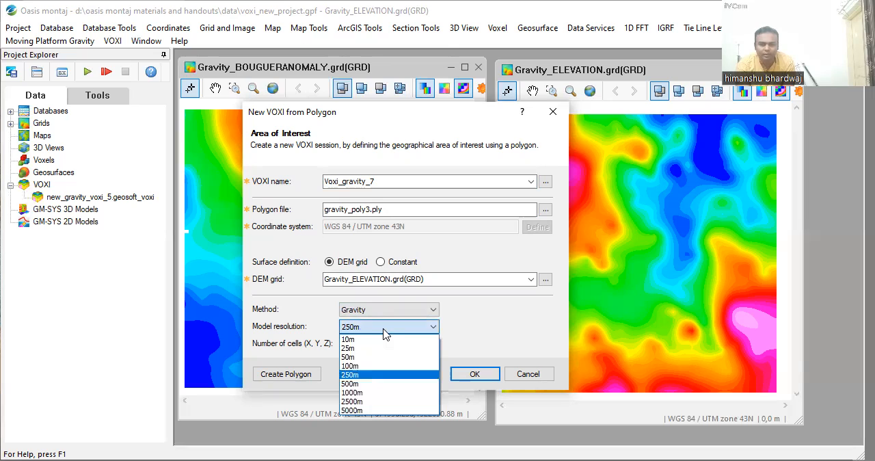
{"action": "mouse_move", "coordinate": [377, 338]}
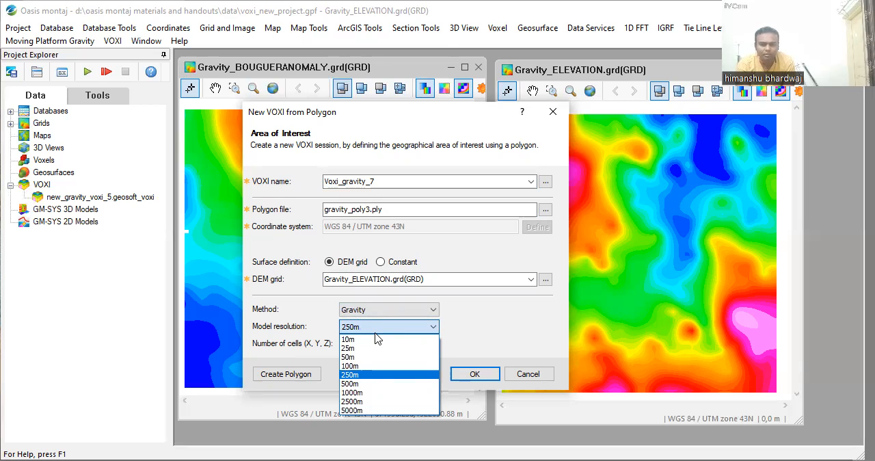
{"action": "left_click", "coordinate": [350, 374]}
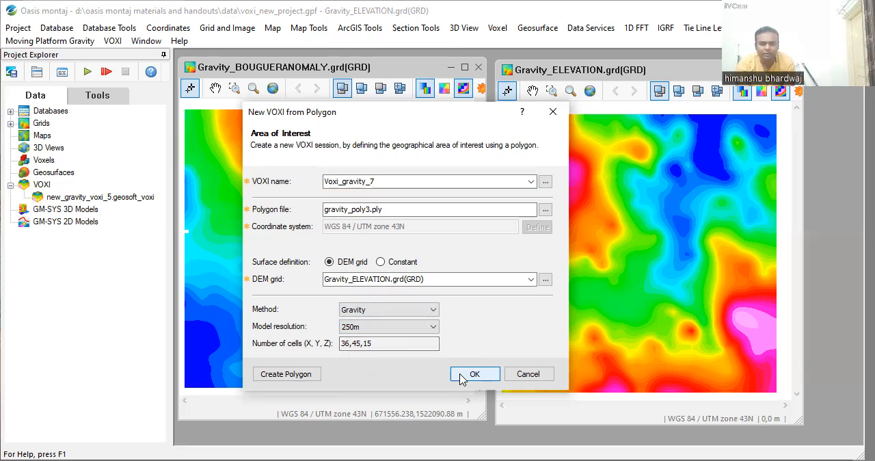
{"action": "left_click", "coordinate": [475, 373]}
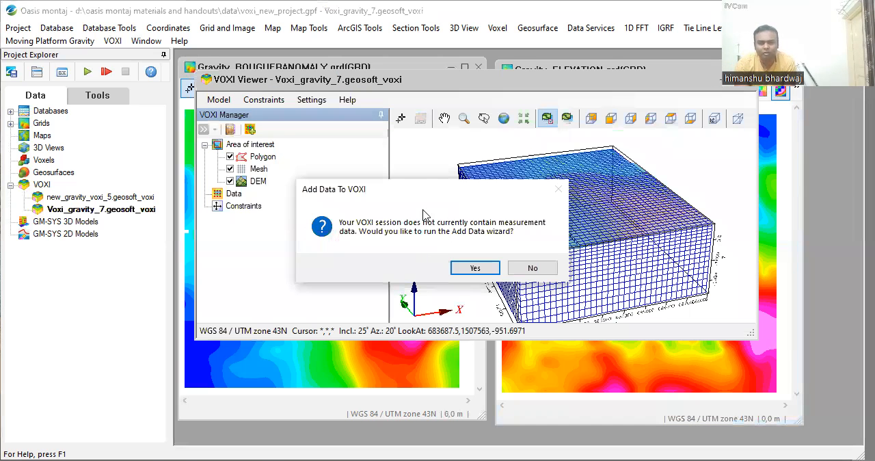
{"action": "mouse_move", "coordinate": [413, 210]}
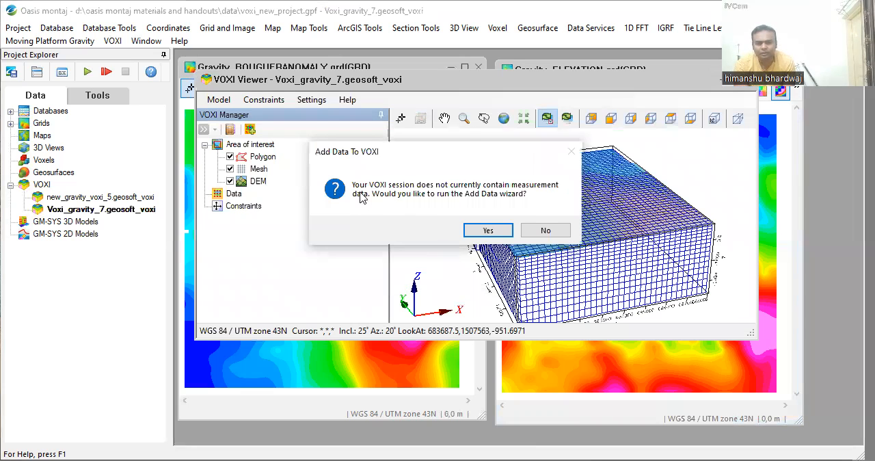
{"action": "mouse_move", "coordinate": [422, 191]}
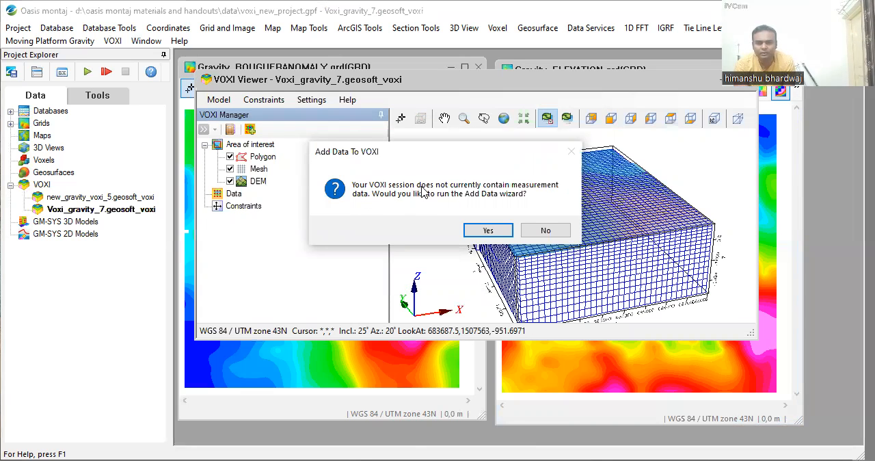
{"action": "mouse_move", "coordinate": [528, 190]}
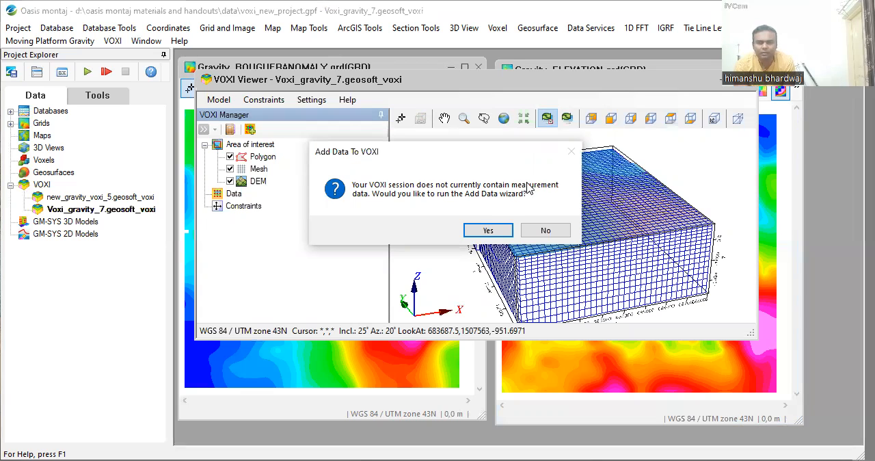
{"action": "mouse_move", "coordinate": [412, 207]}
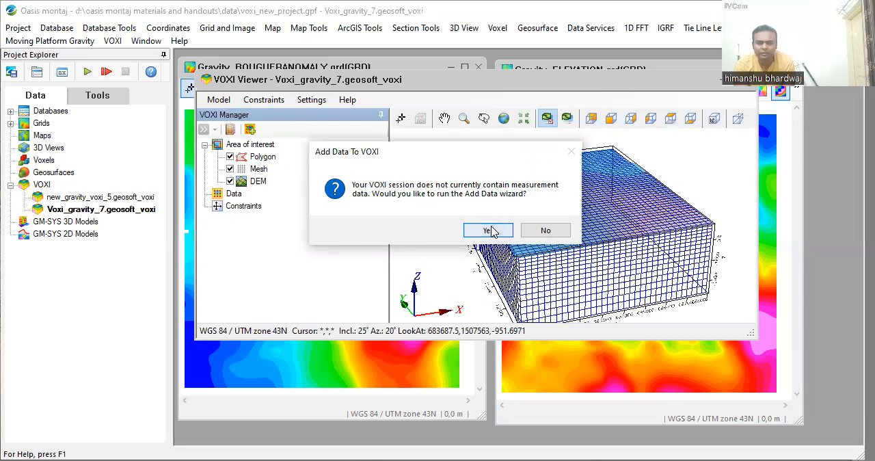
Step: Accept the prompt to add measurement data to Voxi_gravity_7
{"action": "left_click", "coordinate": [545, 230]}
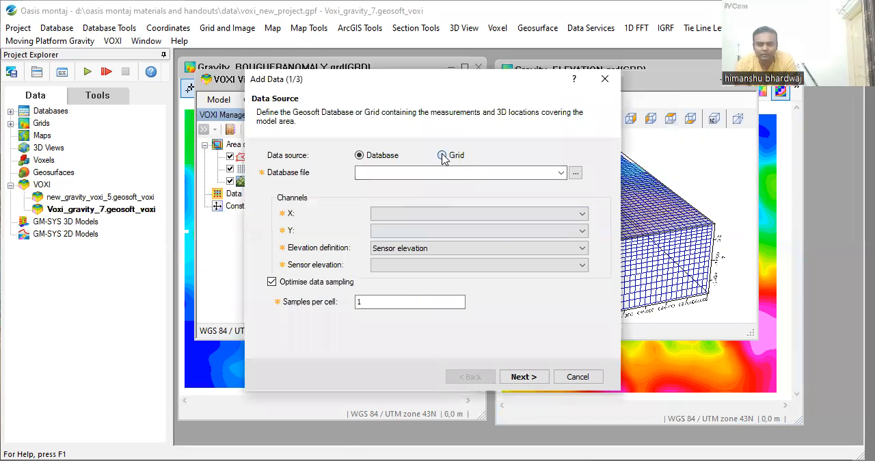
Step: Use Gravity_BOUGUERANOMALY grid with Gravity_ELEVATION sensor elevations, accepting the below-DEM warning
{"action": "left_click", "coordinate": [442, 155]}
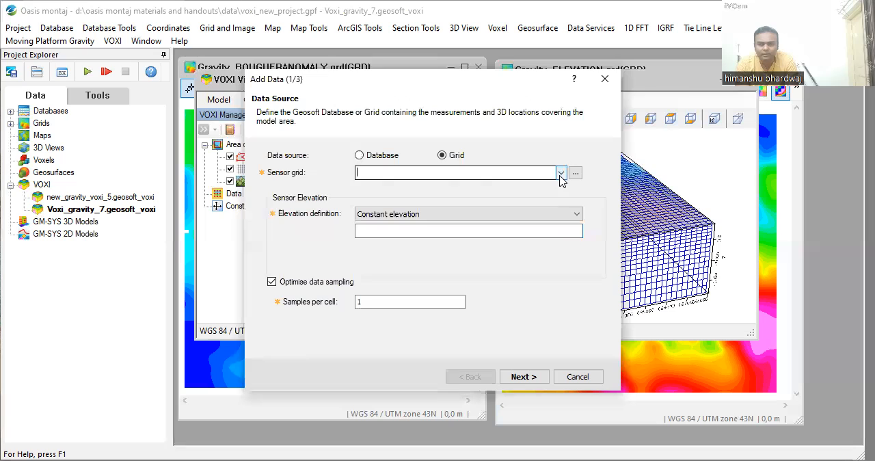
{"action": "left_click", "coordinate": [560, 173]}
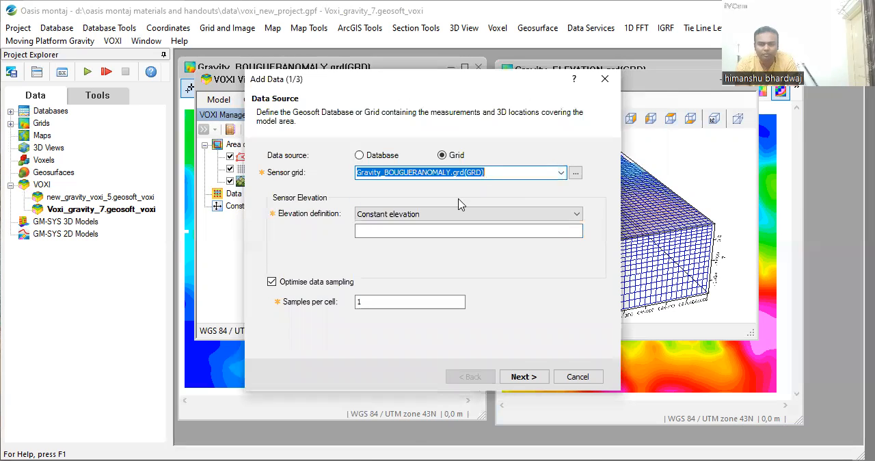
{"action": "left_click", "coordinate": [576, 213]}
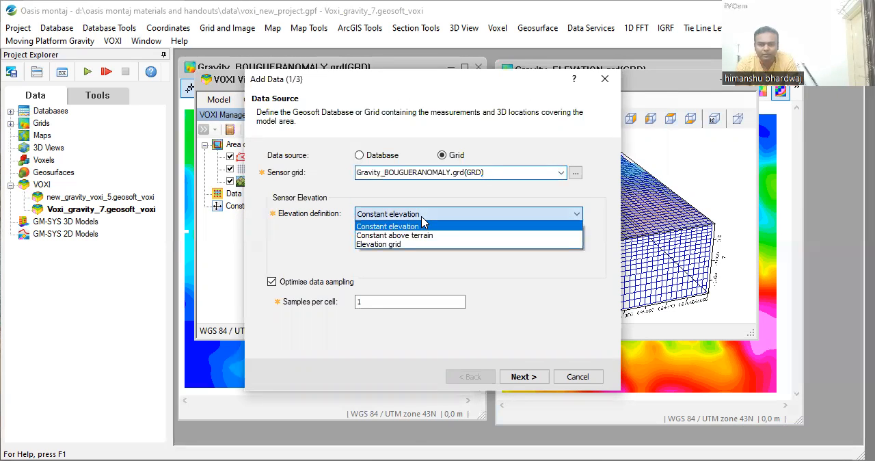
{"action": "left_click", "coordinate": [378, 244]}
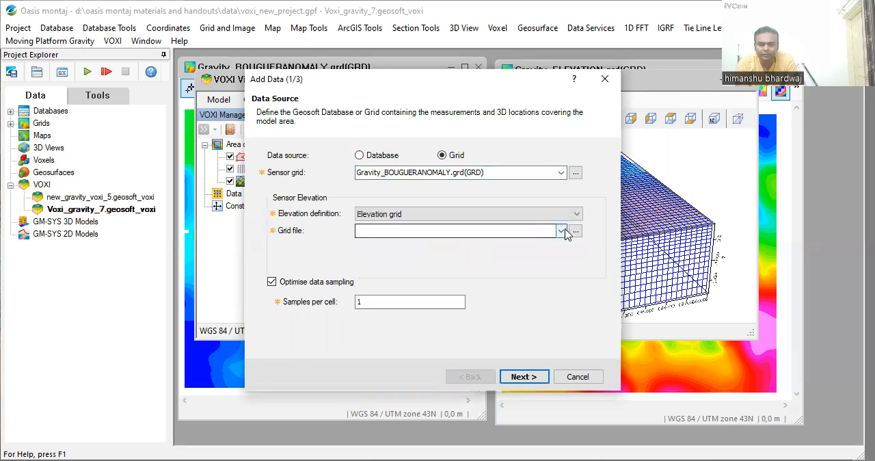
{"action": "left_click", "coordinate": [561, 230]}
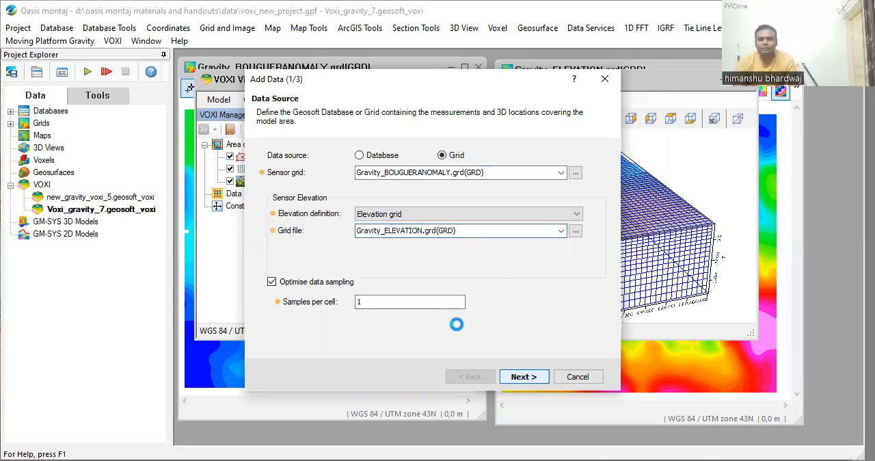
{"action": "left_click", "coordinate": [524, 376]}
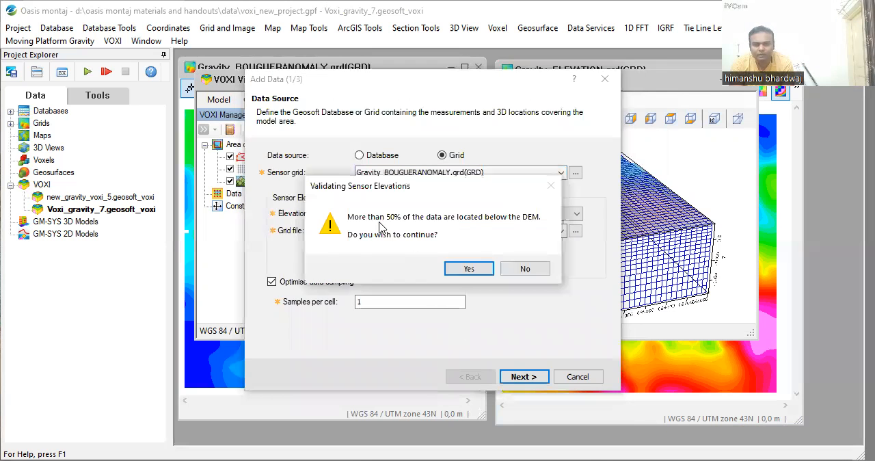
{"action": "mouse_move", "coordinate": [456, 230]}
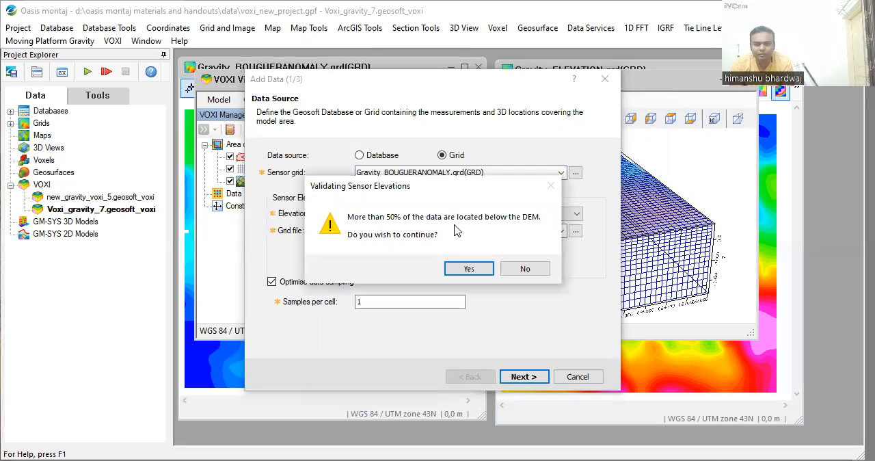
{"action": "mouse_move", "coordinate": [428, 272]}
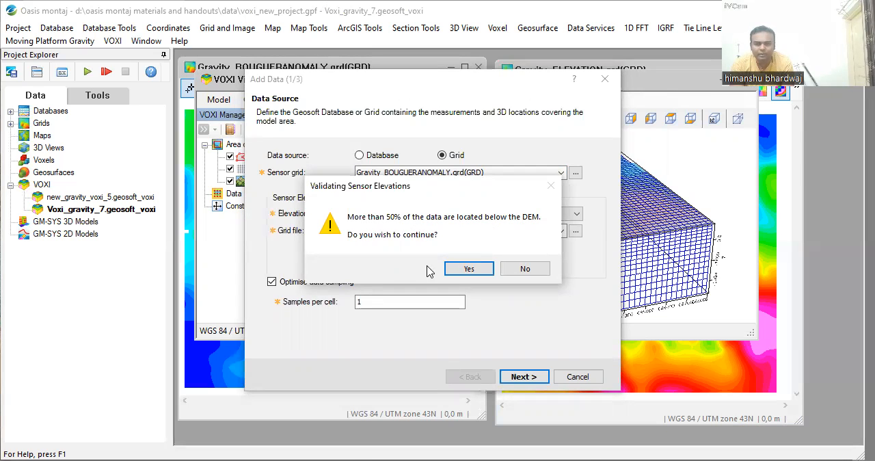
{"action": "mouse_move", "coordinate": [470, 268]}
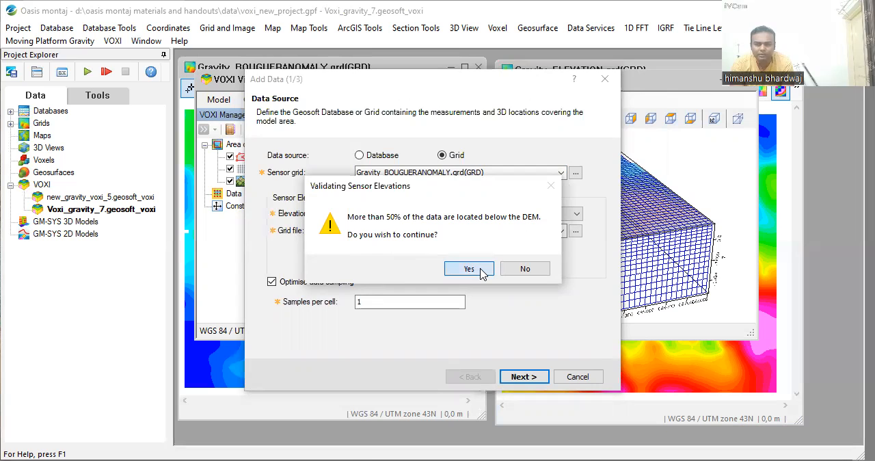
{"action": "mouse_move", "coordinate": [518, 324]}
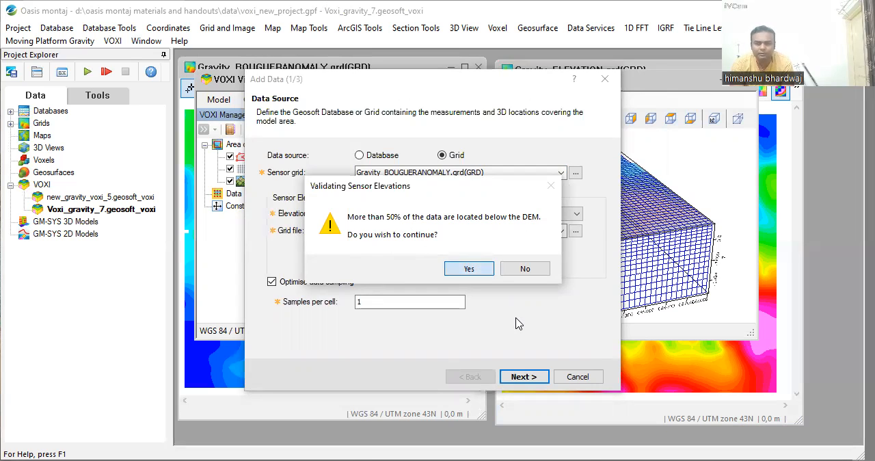
{"action": "left_click", "coordinate": [468, 268]}
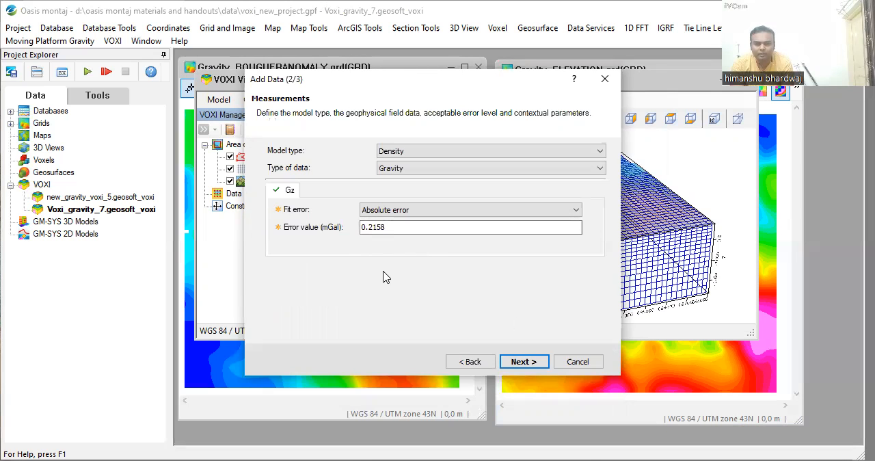
{"action": "mouse_move", "coordinate": [406, 285]}
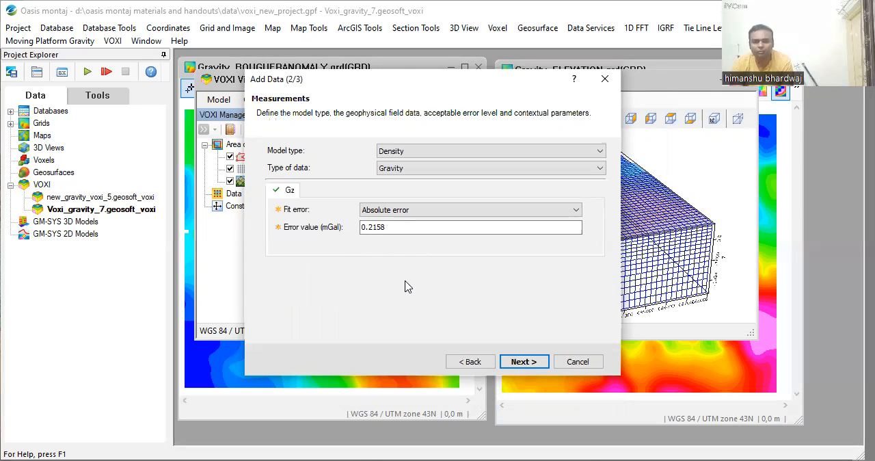
{"action": "mouse_move", "coordinate": [430, 257]}
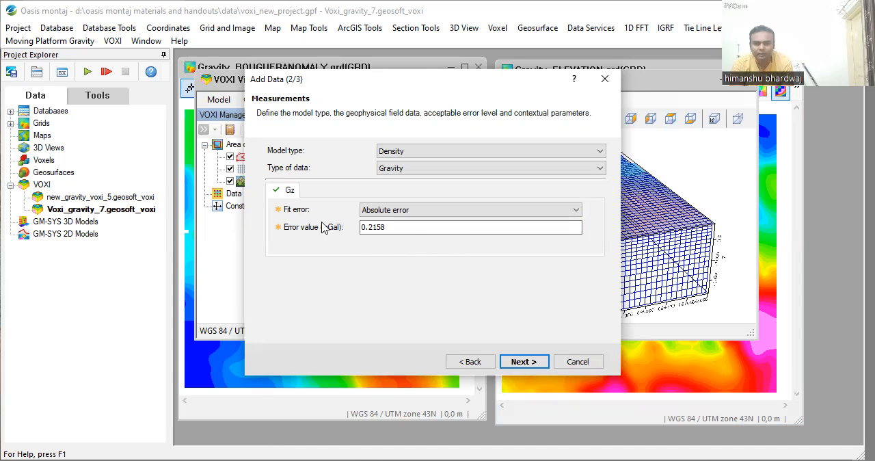
Step: Keep Density model, Gravity data and 0.2158 mGal absolute error, and advance
{"action": "left_click", "coordinate": [471, 227]}
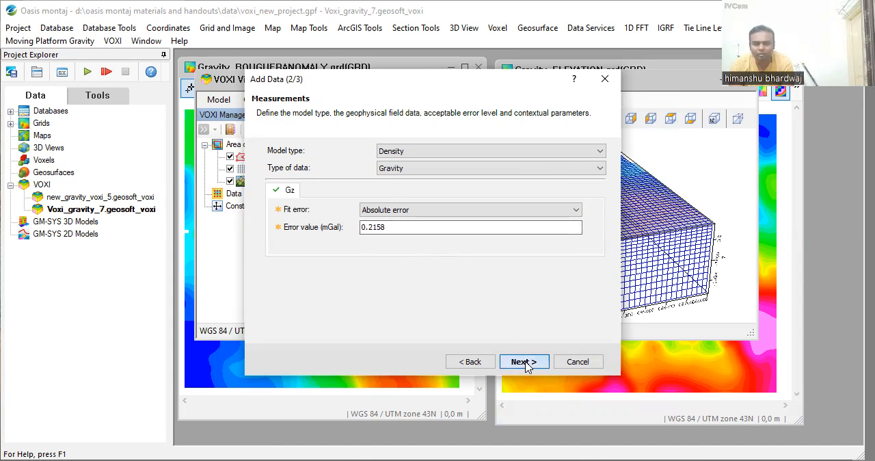
{"action": "left_click", "coordinate": [523, 361]}
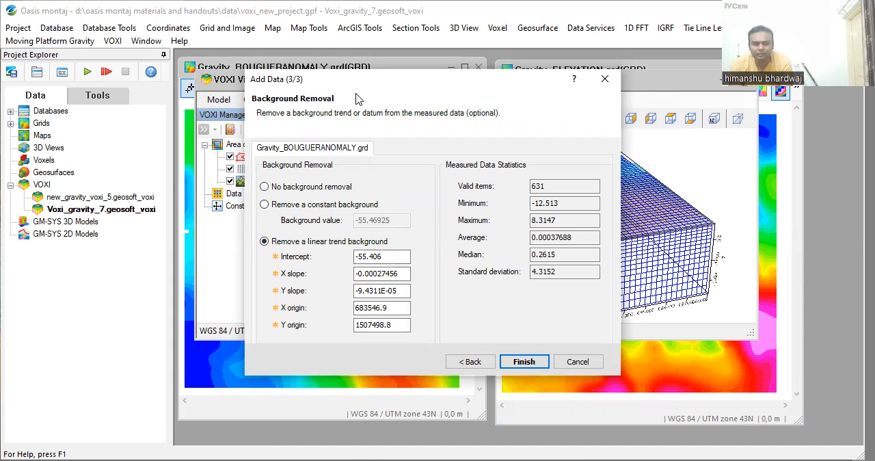
{"action": "mouse_move", "coordinate": [267, 128]}
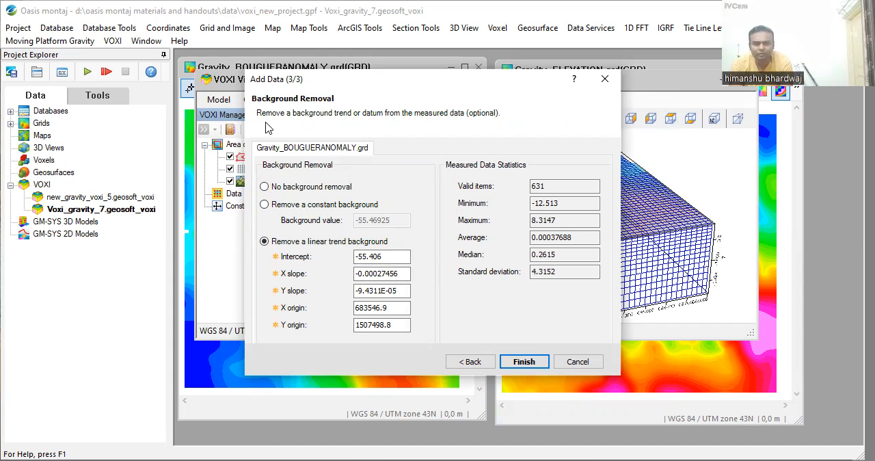
{"action": "mouse_move", "coordinate": [306, 123]}
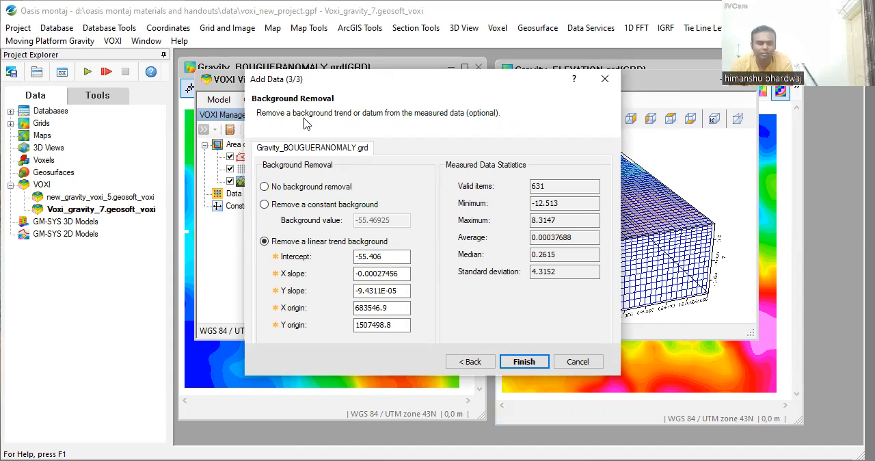
{"action": "mouse_move", "coordinate": [458, 292]}
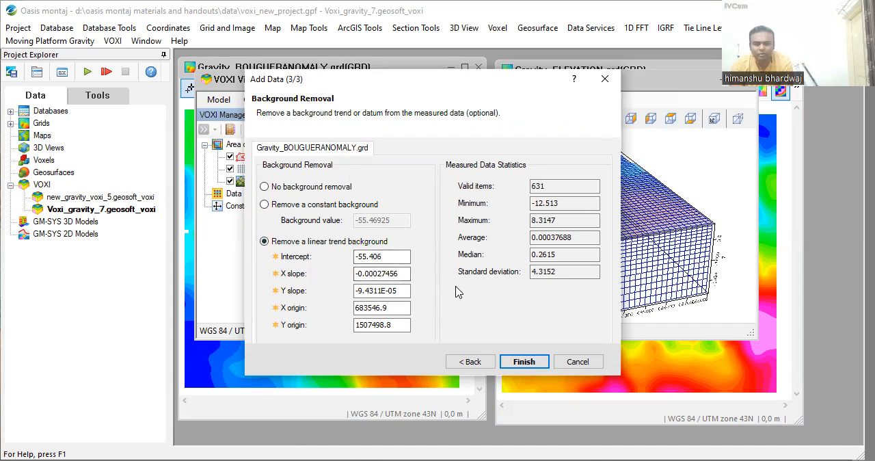
{"action": "mouse_move", "coordinate": [441, 335]}
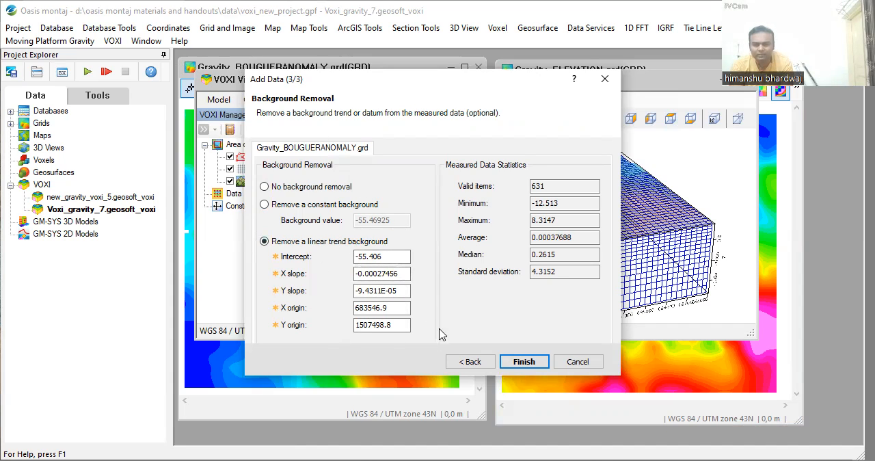
{"action": "mouse_move", "coordinate": [539, 170]}
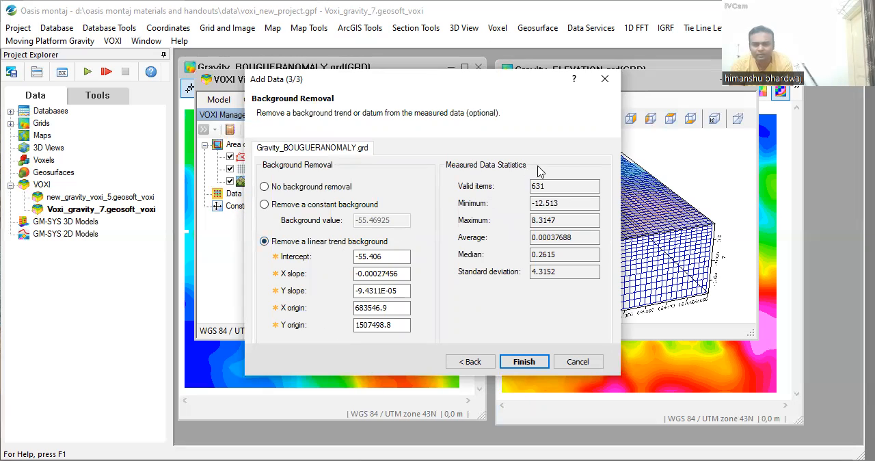
{"action": "mouse_move", "coordinate": [450, 174]}
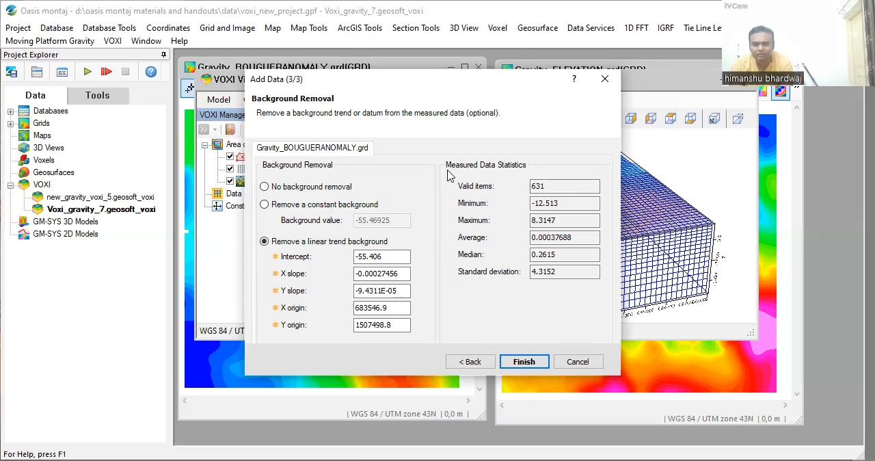
{"action": "mouse_move", "coordinate": [530, 290]}
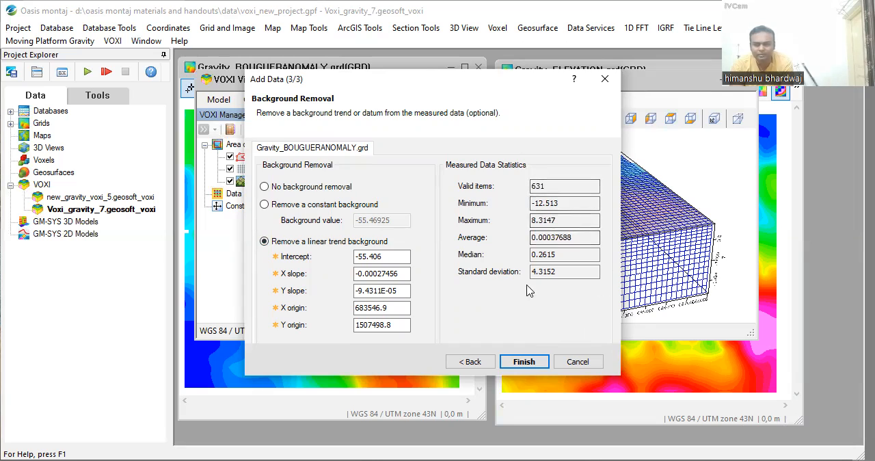
{"action": "mouse_move", "coordinate": [559, 373]}
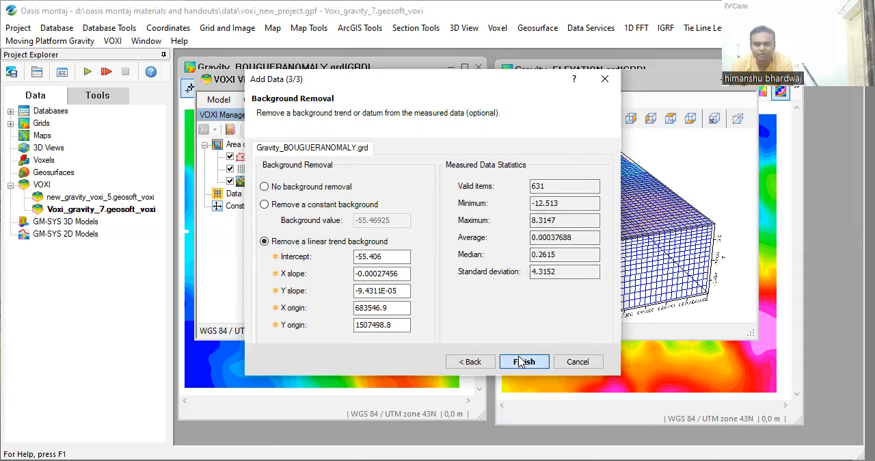
Step: Finish adding the Bouguer grid with a linear trend background removed
{"action": "left_click", "coordinate": [524, 361]}
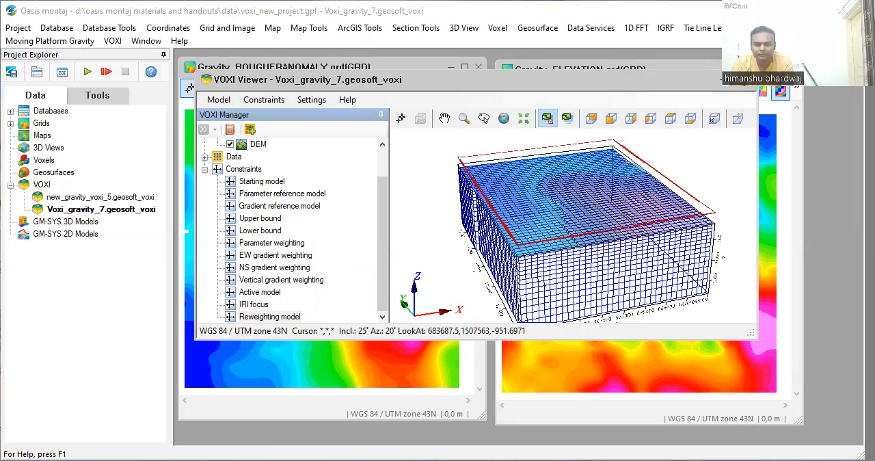
Step: Select Data locations, hide the polygon and mesh, and orbit the model box
{"action": "left_click", "coordinate": [205, 155]}
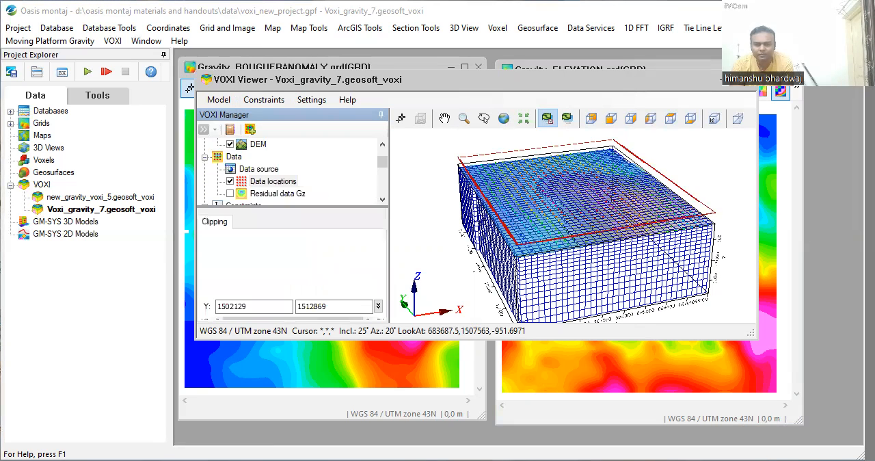
{"action": "left_click", "coordinate": [276, 181]}
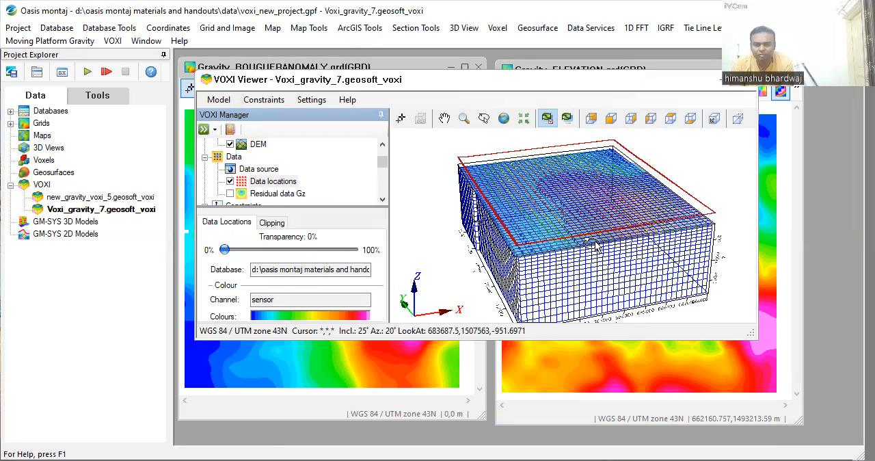
{"action": "left_click_drag", "start_coordinate": [595, 246], "coordinate": [568, 256]}
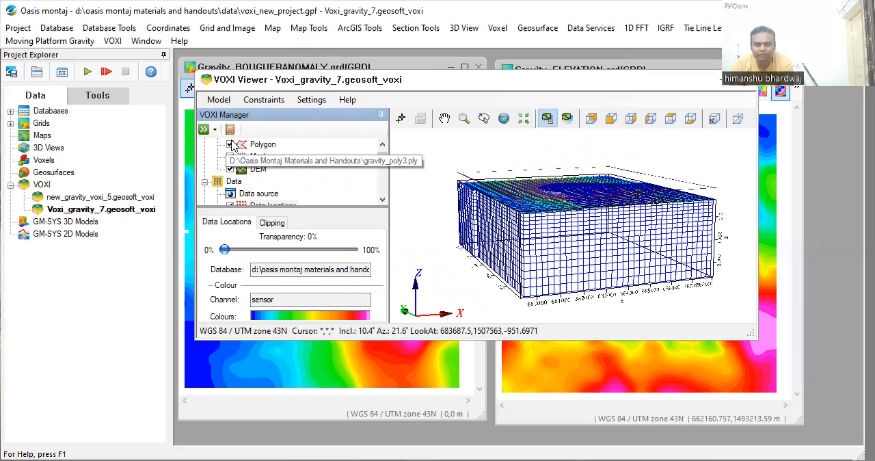
{"action": "left_click", "coordinate": [231, 143]}
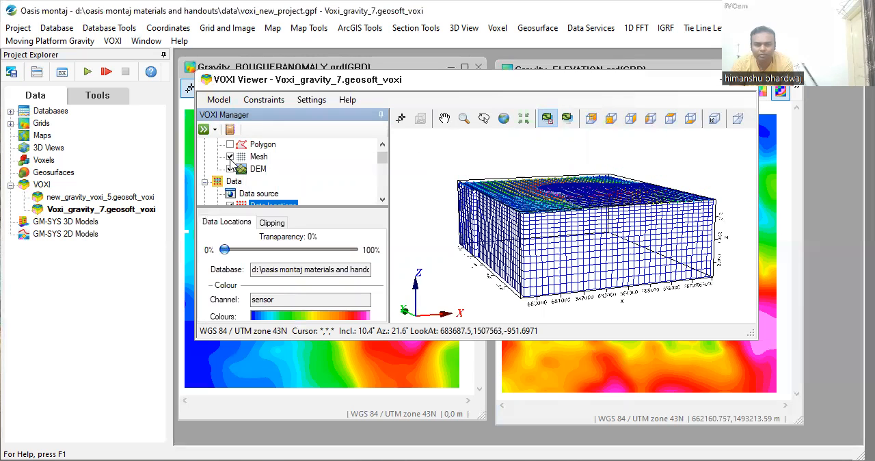
{"action": "left_click", "coordinate": [230, 168]}
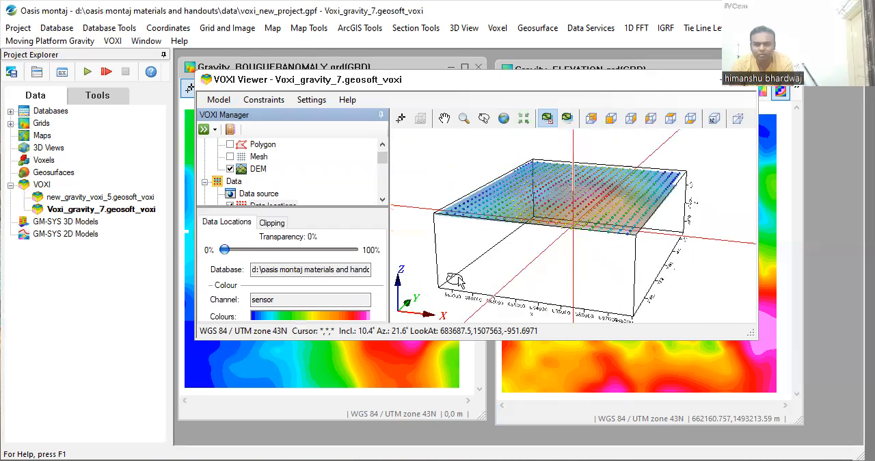
{"action": "left_click_drag", "start_coordinate": [458, 281], "coordinate": [602, 272]}
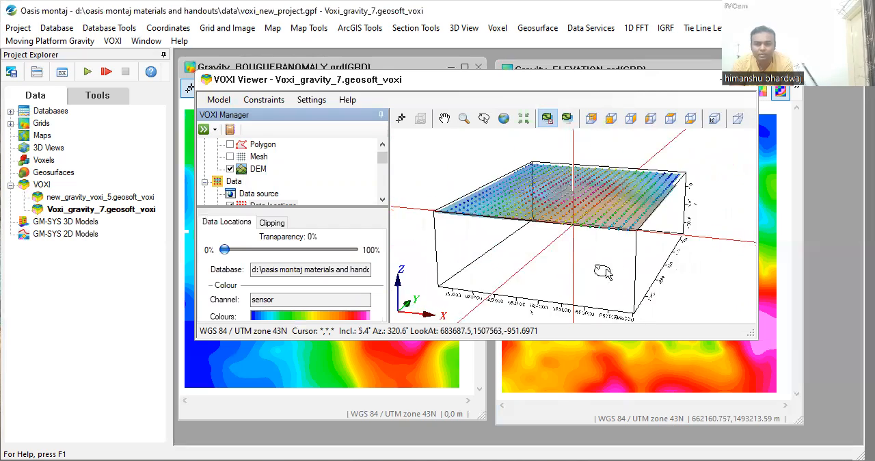
{"action": "left_click_drag", "start_coordinate": [604, 272], "coordinate": [532, 254]}
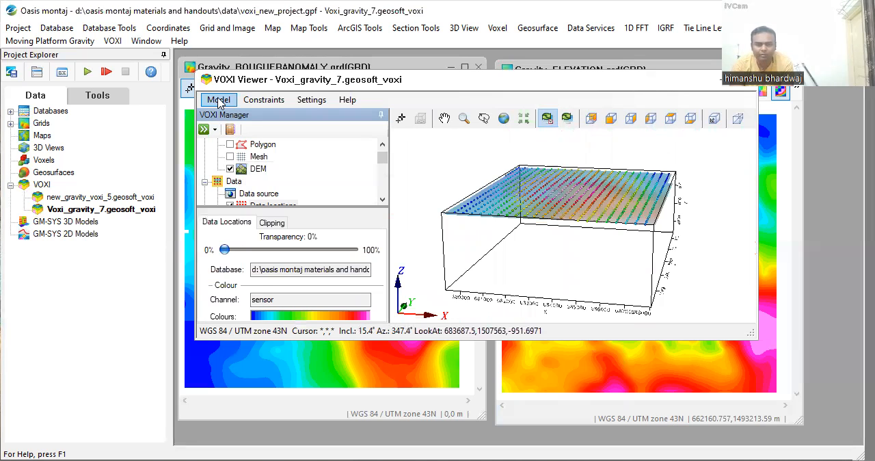
Step: Open the VOXI Viewer's Model menu to run the inversion on Voxi_gravity_7
{"action": "left_click", "coordinate": [218, 99]}
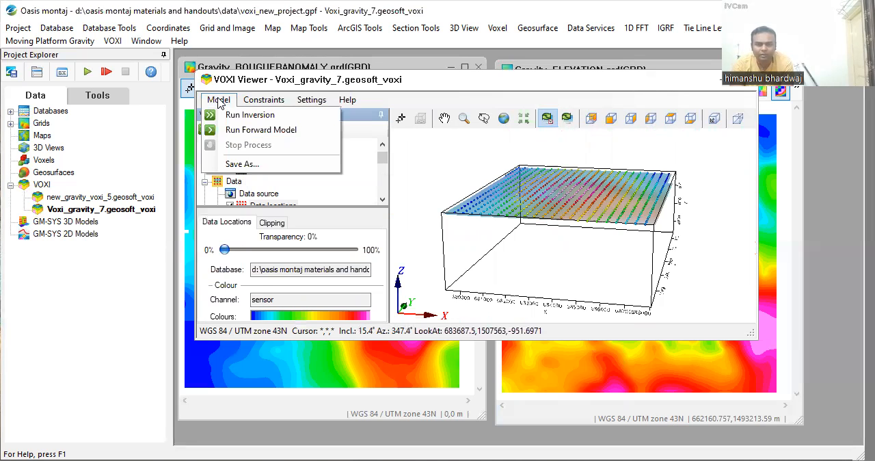
{"action": "mouse_move", "coordinate": [250, 115]}
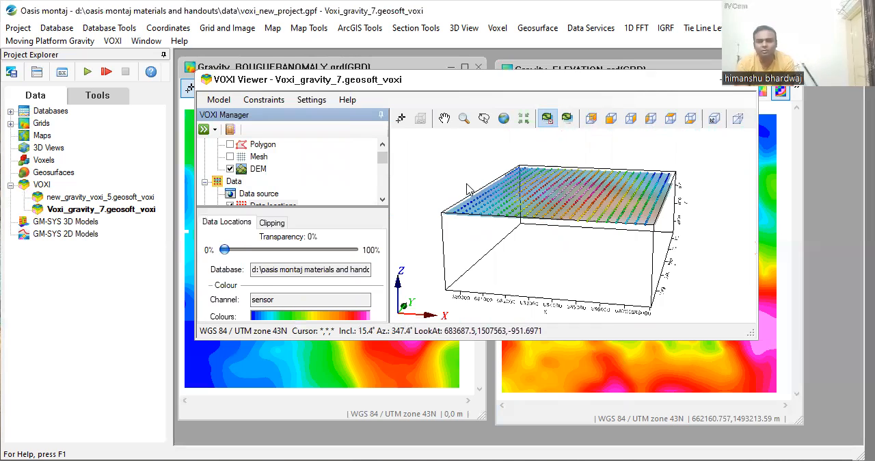
{"action": "mouse_move", "coordinate": [446, 205]}
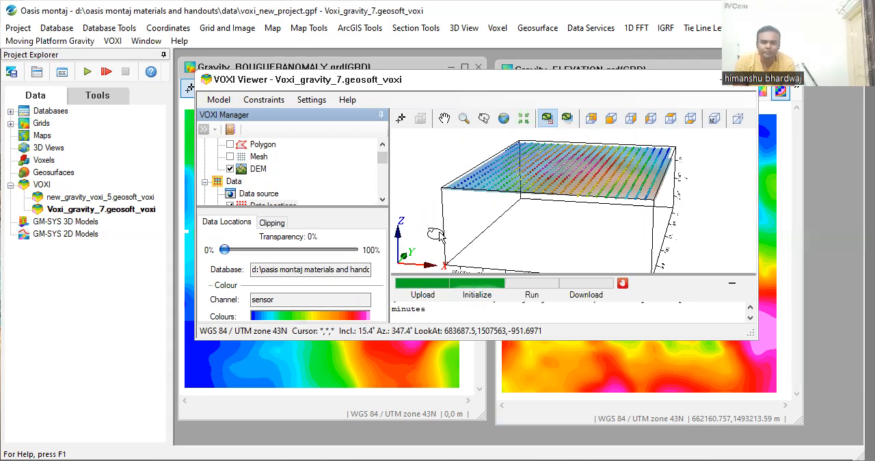
{"action": "mouse_move", "coordinate": [410, 345]}
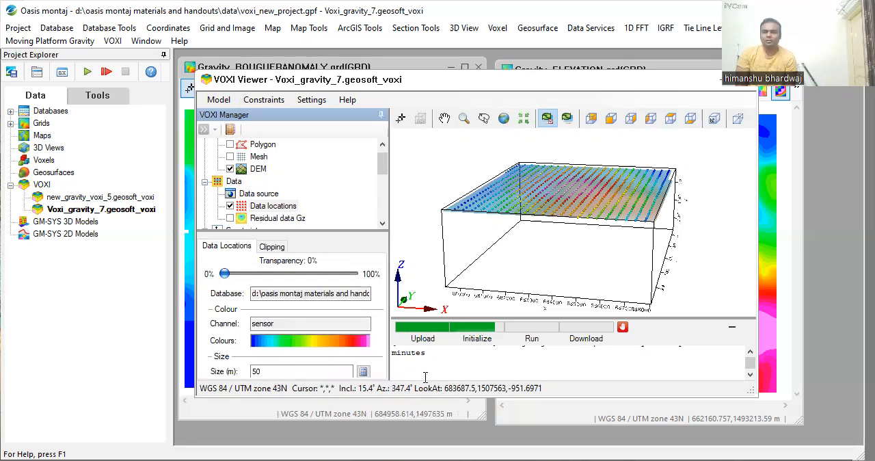
{"action": "mouse_move", "coordinate": [423, 387]}
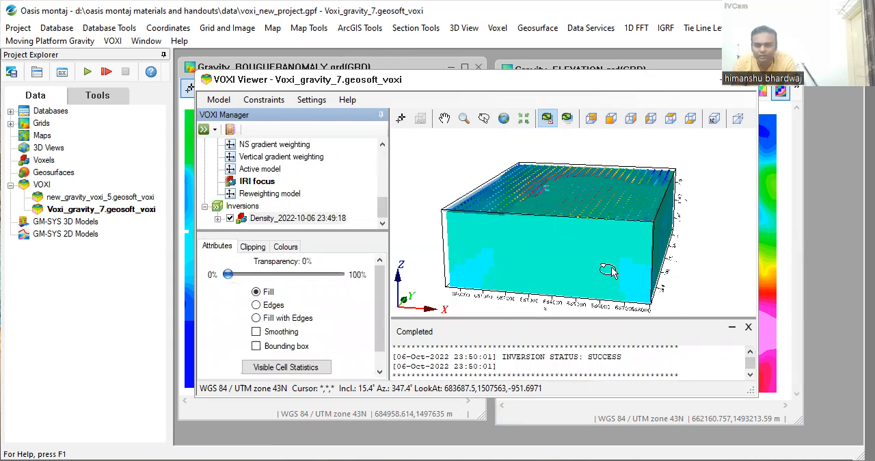
{"action": "left_click_drag", "start_coordinate": [612, 272], "coordinate": [509, 261]}
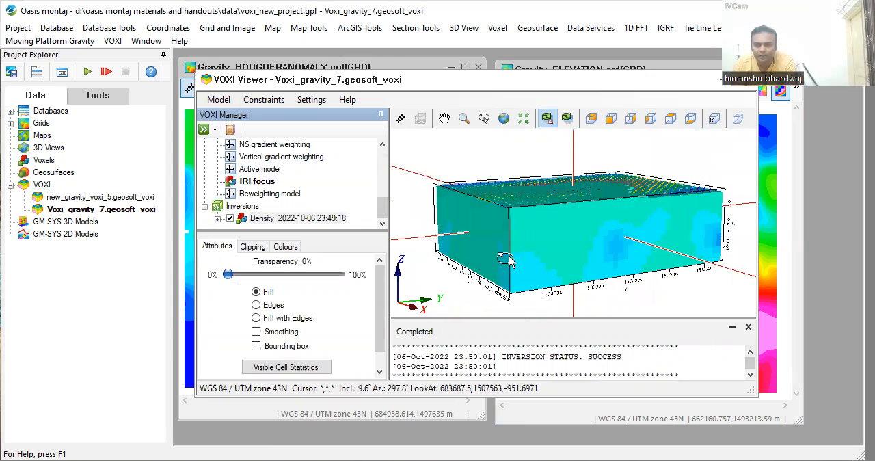
{"action": "left_click_drag", "start_coordinate": [509, 260], "coordinate": [588, 236]}
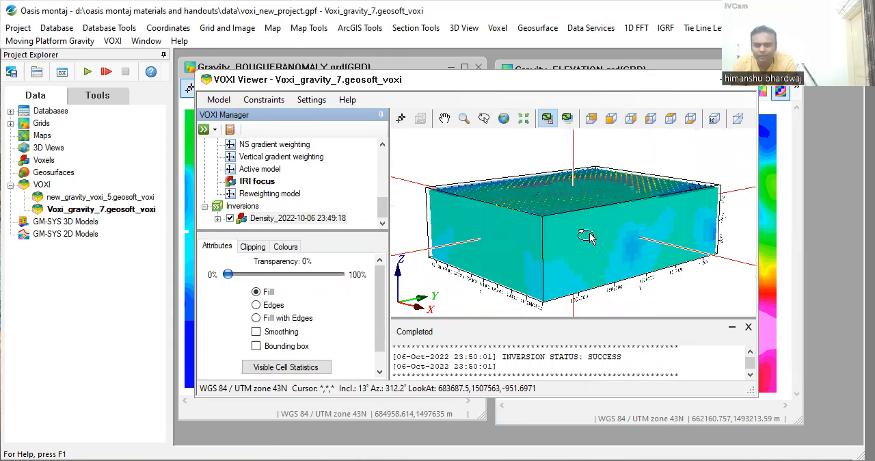
{"action": "left_click_drag", "start_coordinate": [587, 238], "coordinate": [611, 215]}
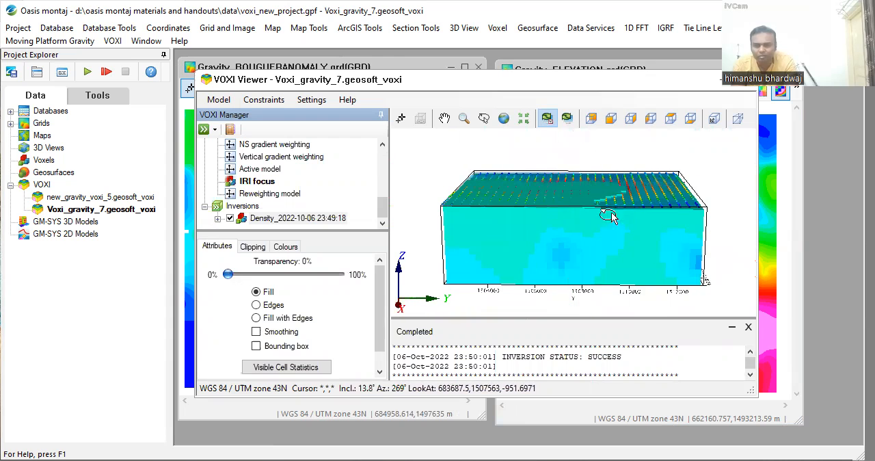
{"action": "left_click_drag", "start_coordinate": [608, 215], "coordinate": [526, 246]}
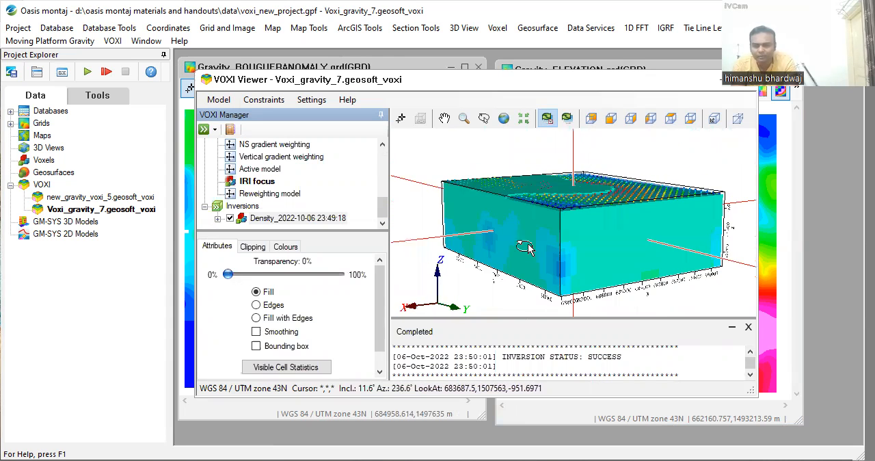
{"action": "left_click_drag", "start_coordinate": [530, 249], "coordinate": [619, 277]}
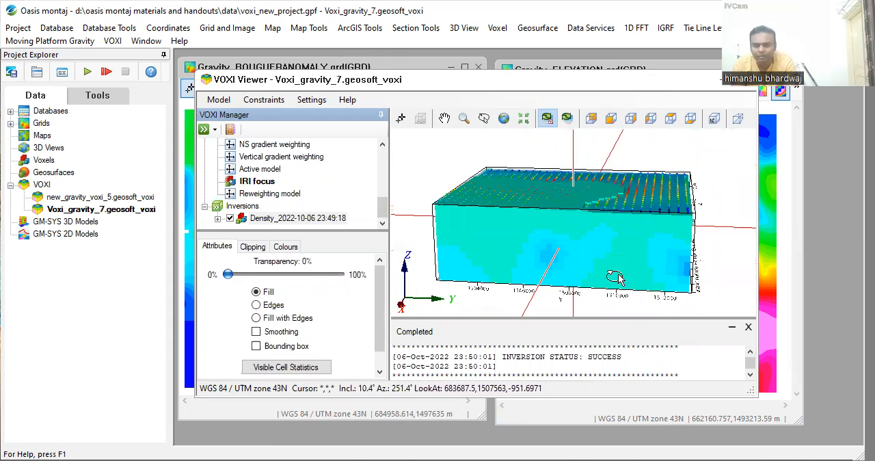
{"action": "left_click_drag", "start_coordinate": [615, 279], "coordinate": [612, 217]}
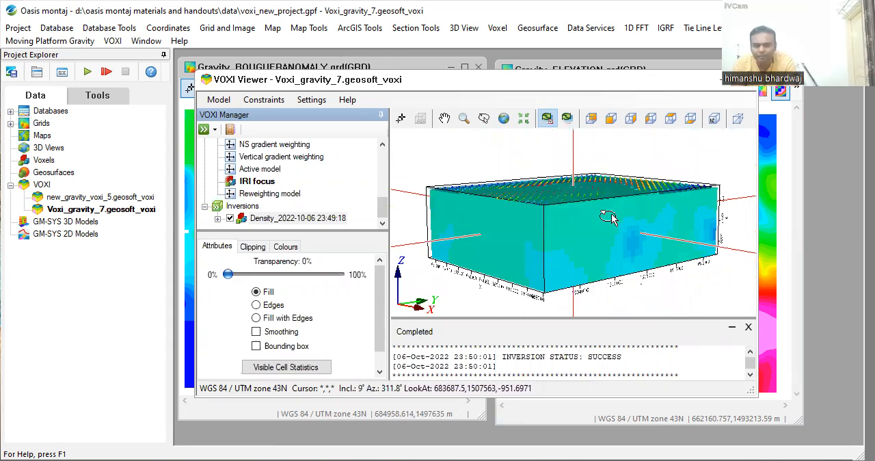
{"action": "left_click_drag", "start_coordinate": [608, 219], "coordinate": [551, 205]}
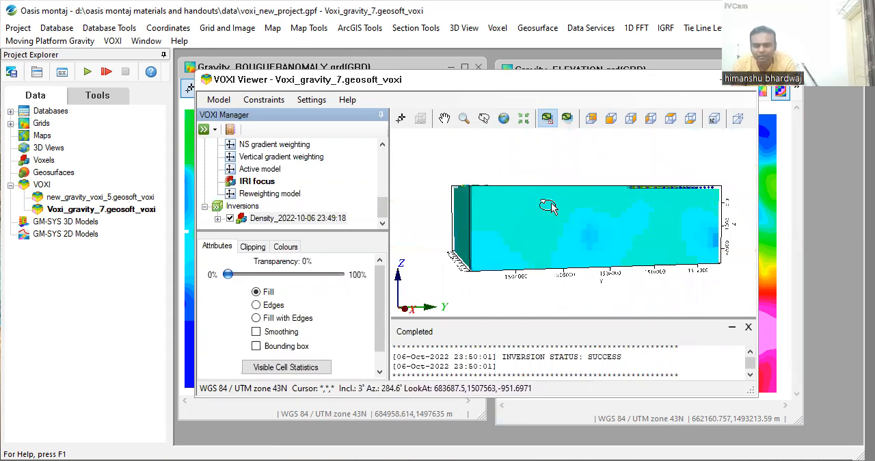
{"action": "left_click_drag", "start_coordinate": [547, 205], "coordinate": [526, 242]}
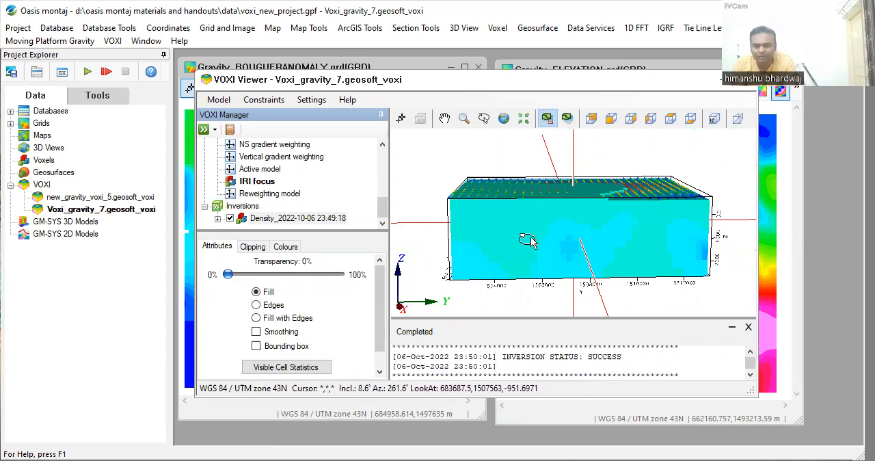
{"action": "left_click_drag", "start_coordinate": [530, 243], "coordinate": [544, 263]}
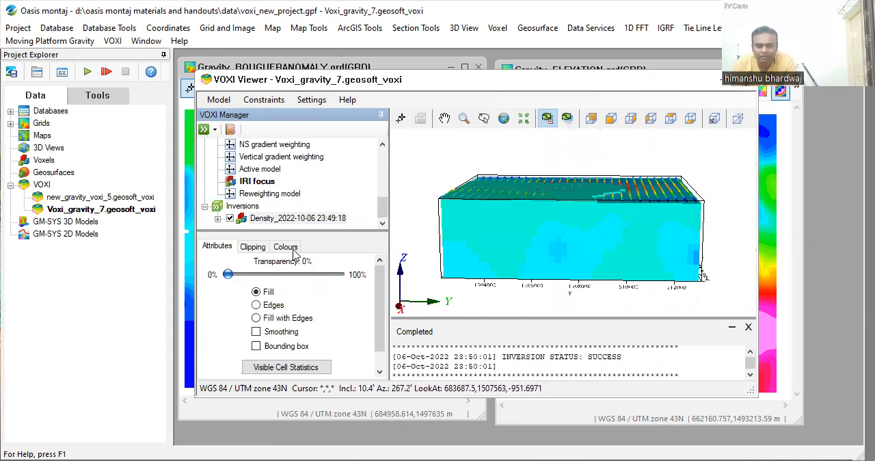
Step: Show the Density model's Colours tab with its colour scale and maximum density values
{"action": "left_click", "coordinate": [285, 246]}
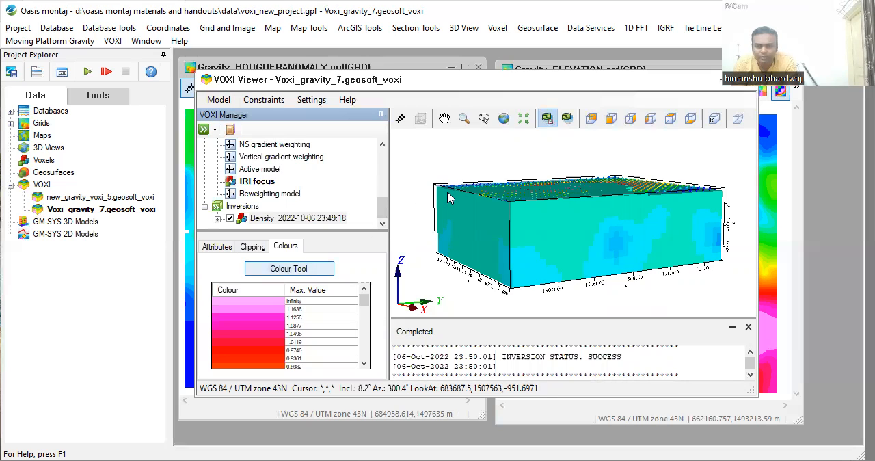
{"action": "mouse_move", "coordinate": [443, 179]}
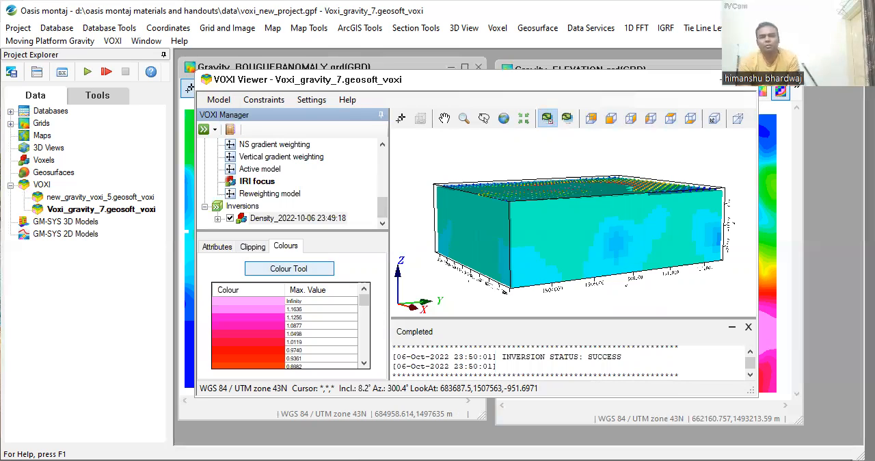
Step: Recolour the density voxel with a Histogram equalization distribution, confirming and applying it
{"action": "left_click", "coordinate": [289, 268]}
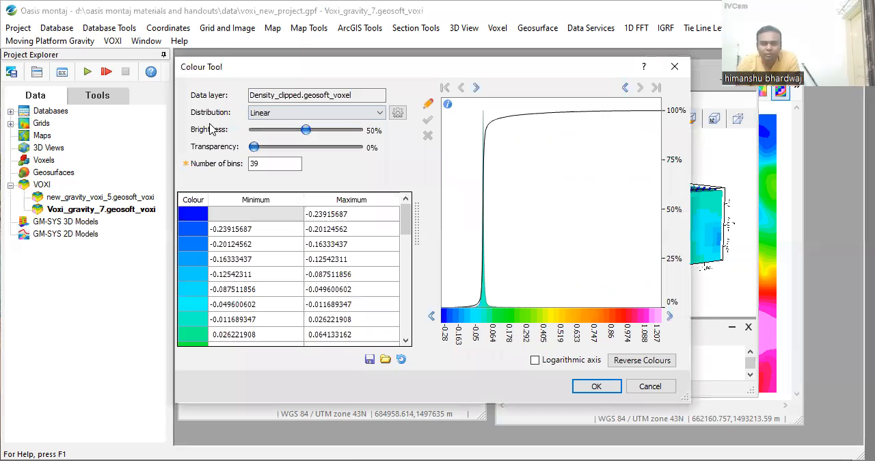
{"action": "mouse_move", "coordinate": [205, 113]}
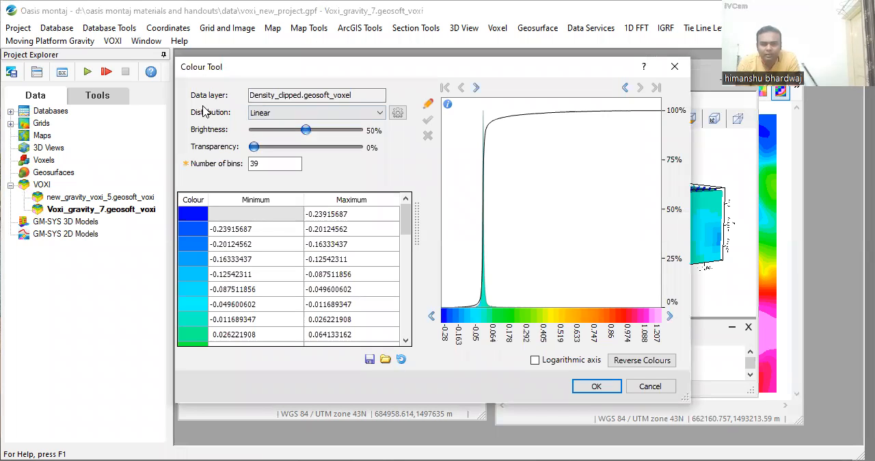
{"action": "mouse_move", "coordinate": [305, 122]}
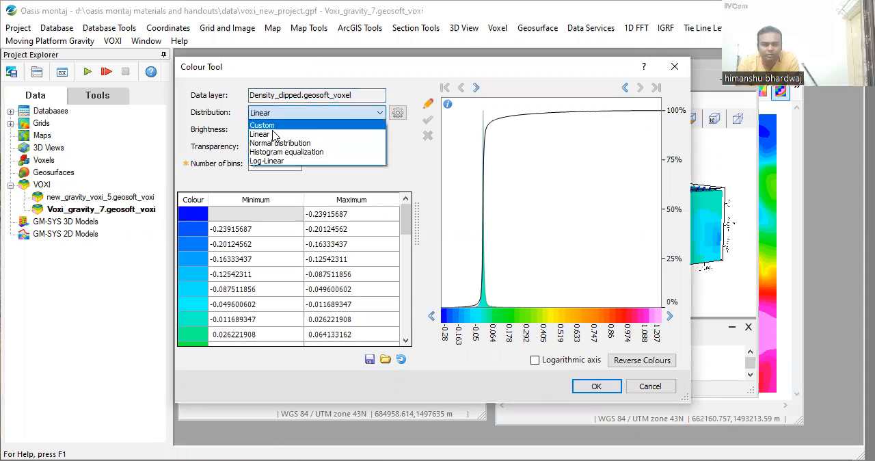
{"action": "left_click", "coordinate": [286, 152]}
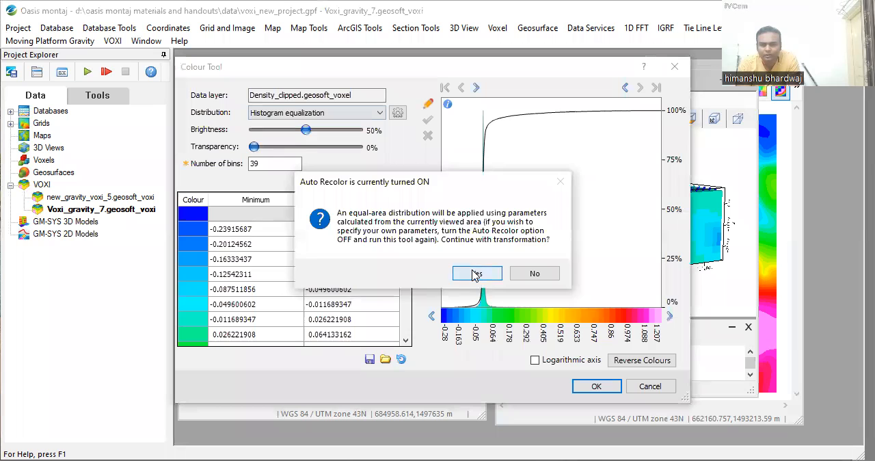
{"action": "left_click", "coordinate": [477, 273]}
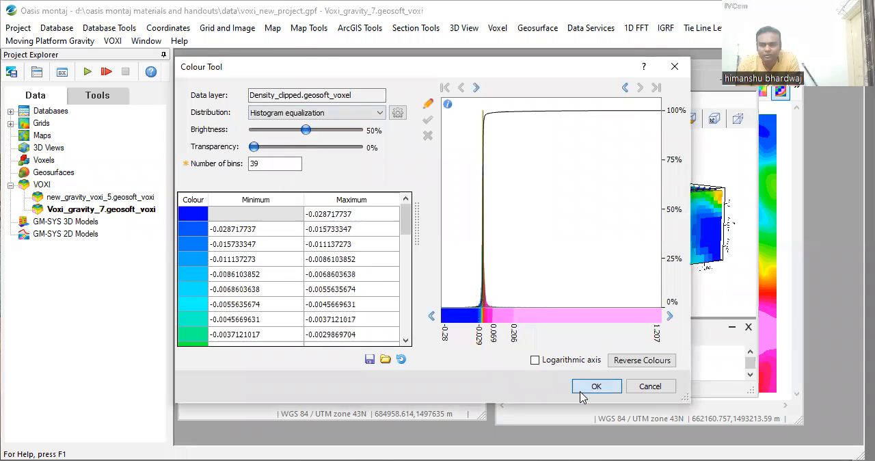
{"action": "left_click", "coordinate": [595, 385]}
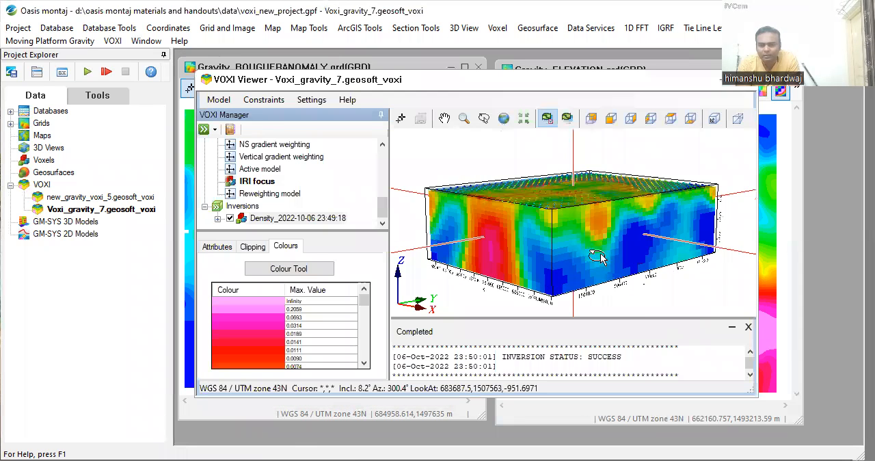
{"action": "left_click_drag", "start_coordinate": [598, 257], "coordinate": [441, 279]}
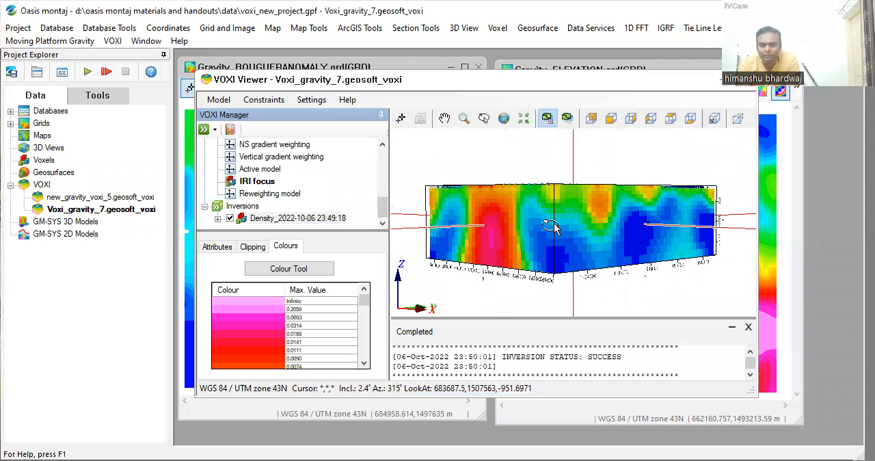
{"action": "left_click_drag", "start_coordinate": [551, 226], "coordinate": [465, 270]}
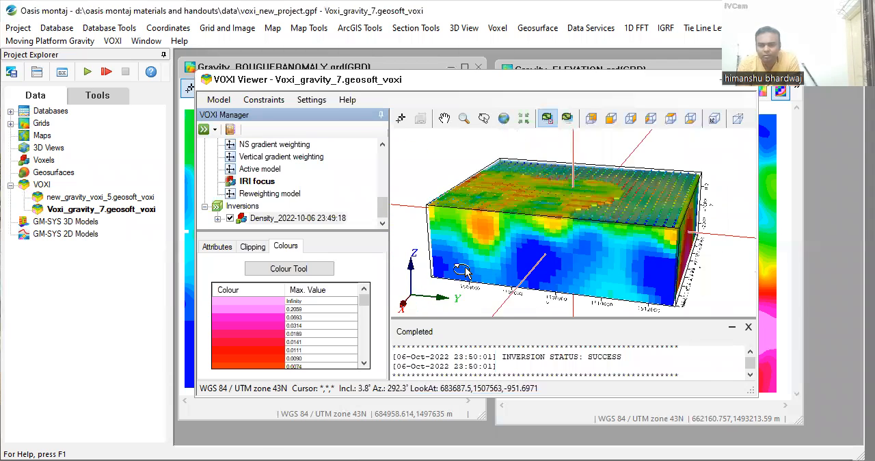
{"action": "left_click_drag", "start_coordinate": [469, 270], "coordinate": [571, 249]}
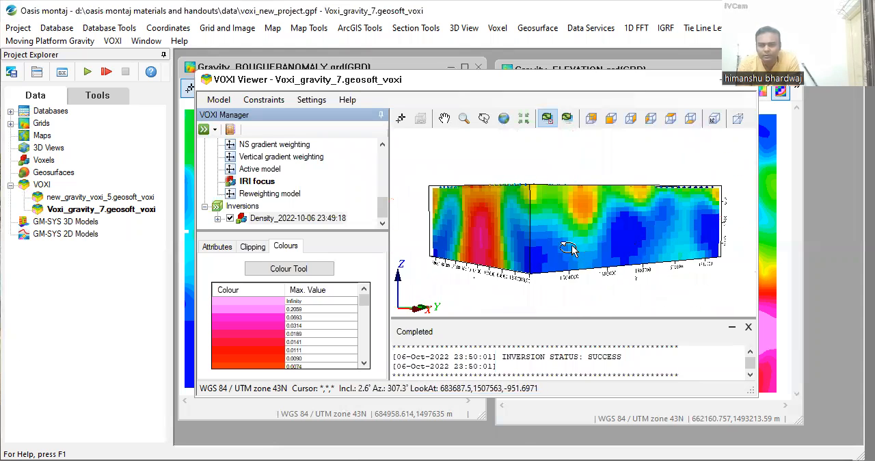
{"action": "left_click_drag", "start_coordinate": [568, 250], "coordinate": [553, 246]}
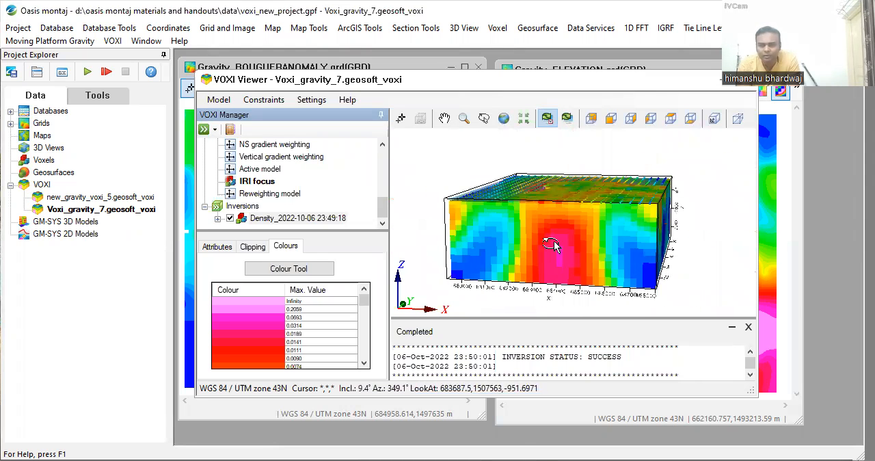
{"action": "left_click_drag", "start_coordinate": [554, 246], "coordinate": [547, 256]}
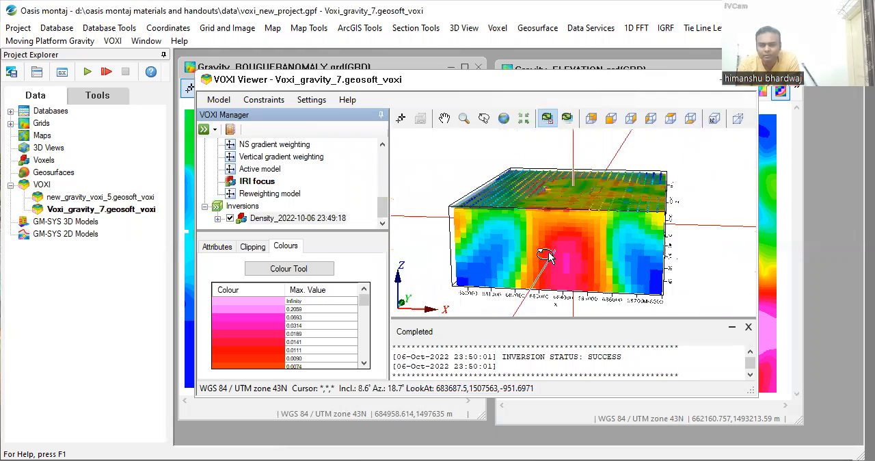
{"action": "left_click_drag", "start_coordinate": [547, 257], "coordinate": [616, 233]}
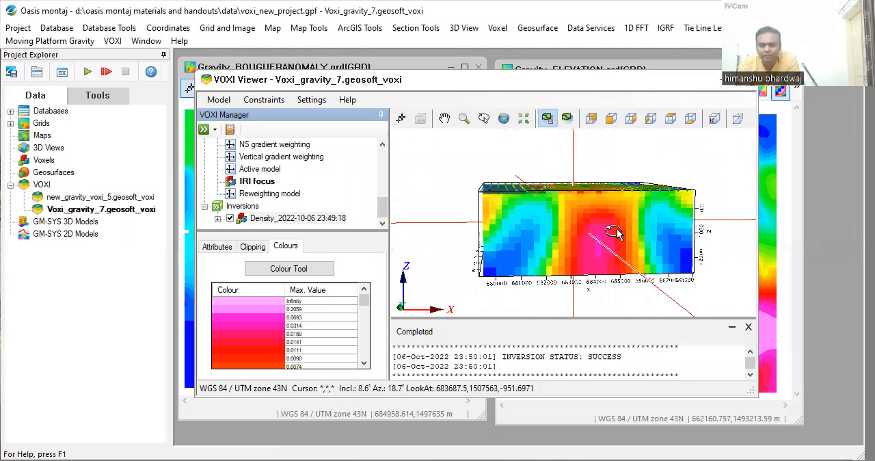
{"action": "left_click_drag", "start_coordinate": [615, 233], "coordinate": [581, 206]}
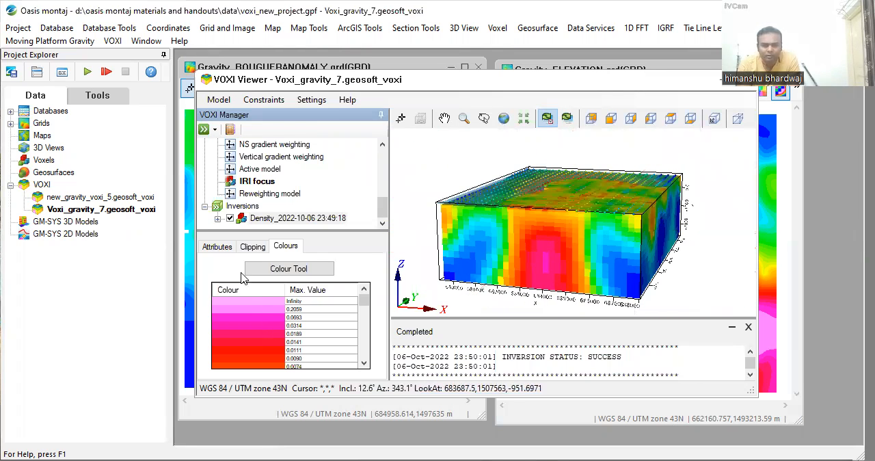
Step: Show the Density model's clipping ranges and rotate the voxel to look along X
{"action": "left_click", "coordinate": [252, 246]}
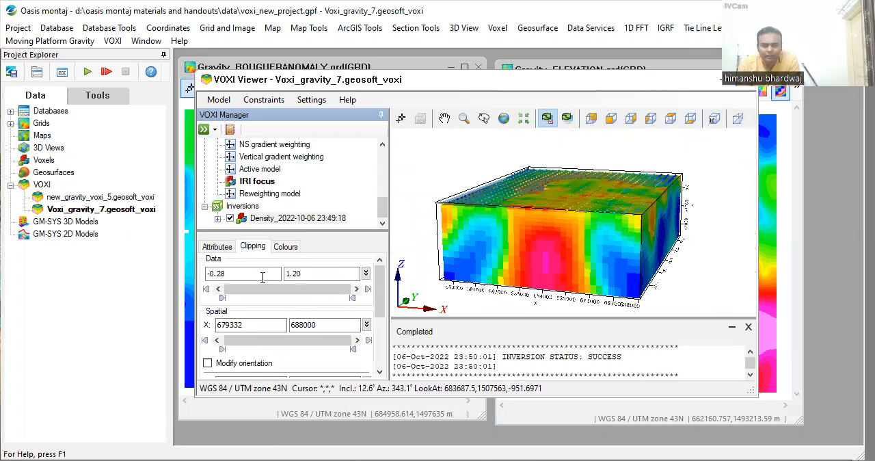
{"action": "left_click_drag", "start_coordinate": [560, 233], "coordinate": [612, 226]}
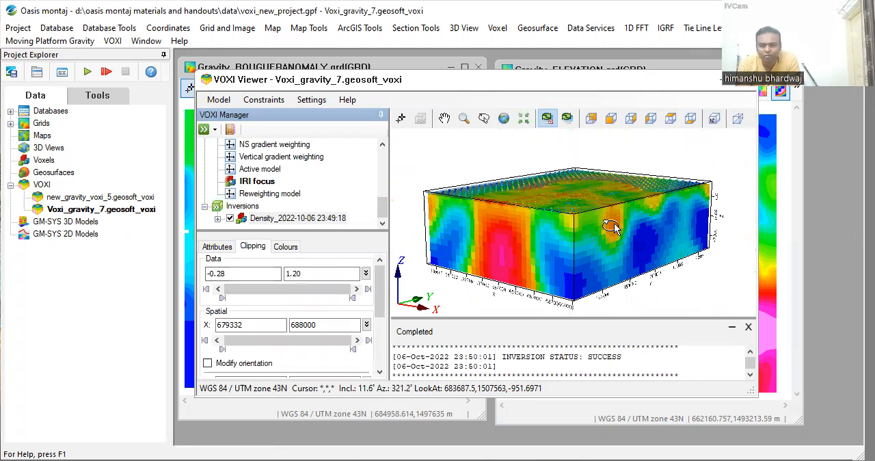
{"action": "left_click_drag", "start_coordinate": [611, 229], "coordinate": [465, 225]}
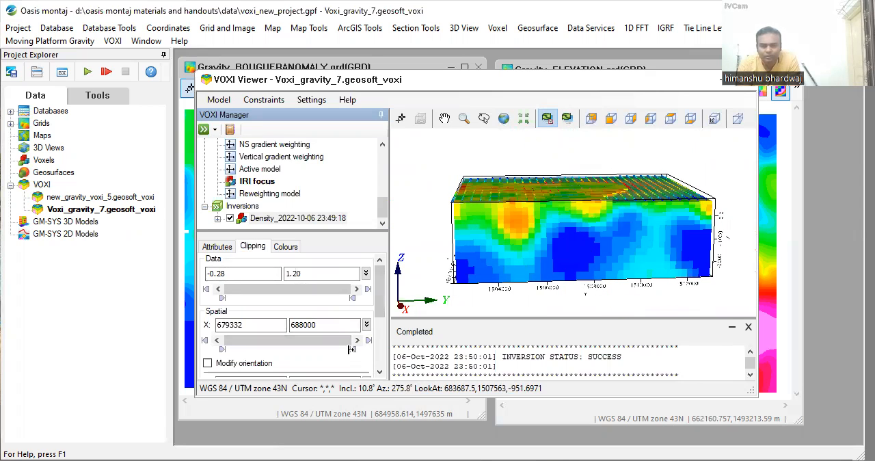
Step: Sweep X slices through the voxel (about 684180 to 686880), then restore the full X extent
{"action": "left_click_drag", "start_coordinate": [335, 340], "coordinate": [301, 340]}
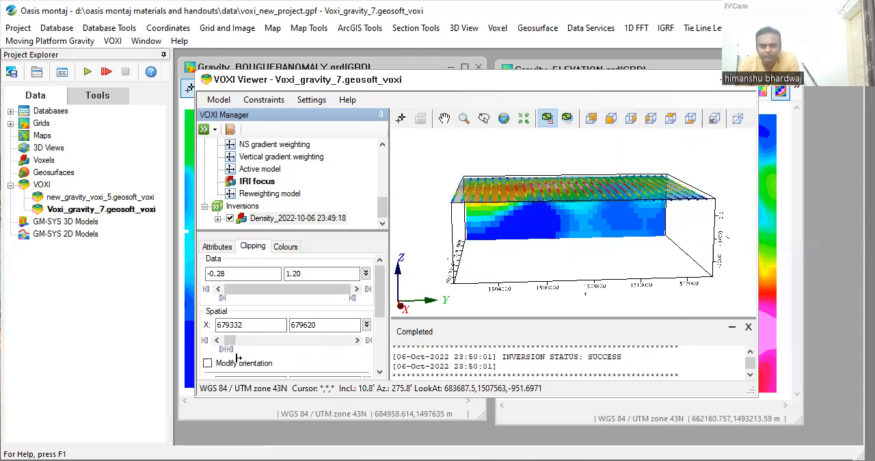
{"action": "left_click_drag", "start_coordinate": [233, 340], "coordinate": [297, 340]}
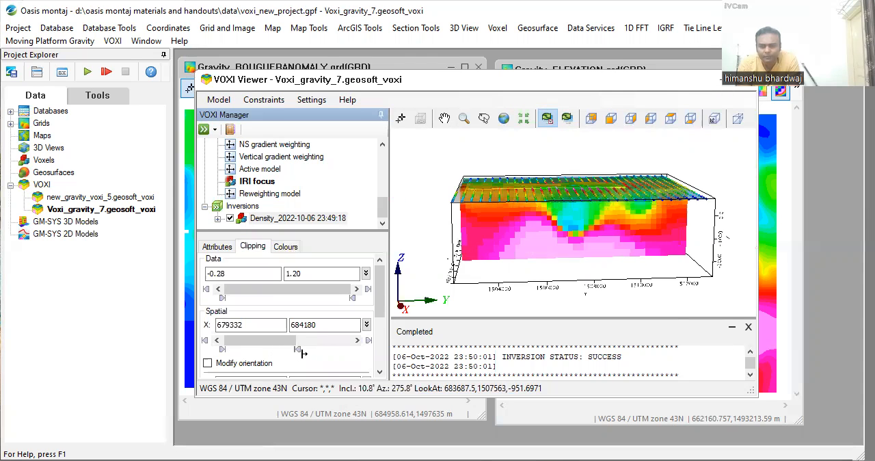
{"action": "left_click_drag", "start_coordinate": [298, 349], "coordinate": [357, 349]}
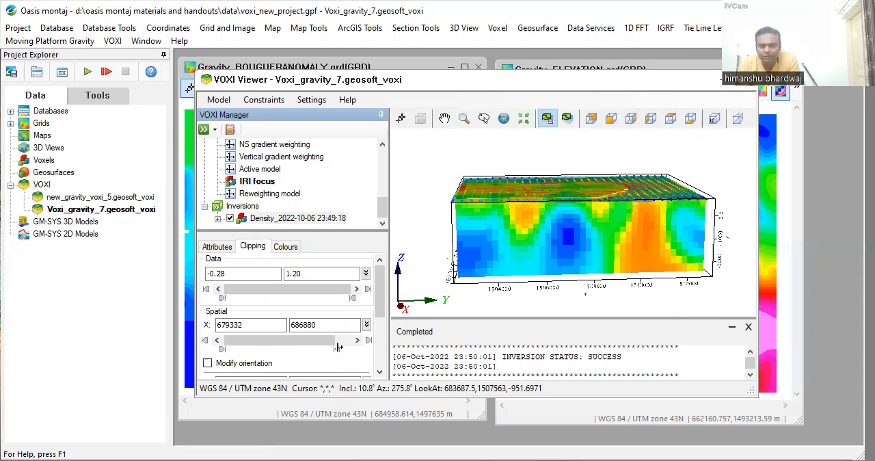
{"action": "left_click_drag", "start_coordinate": [335, 340], "coordinate": [317, 349]}
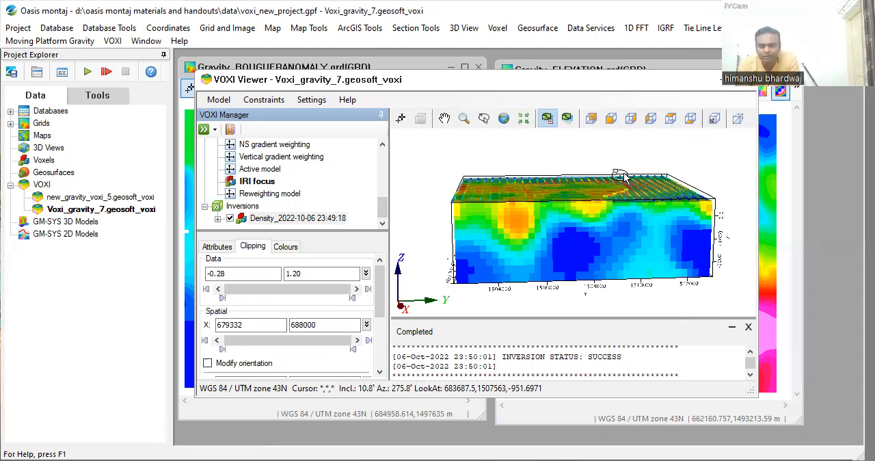
{"action": "left_click_drag", "start_coordinate": [626, 177], "coordinate": [424, 181]}
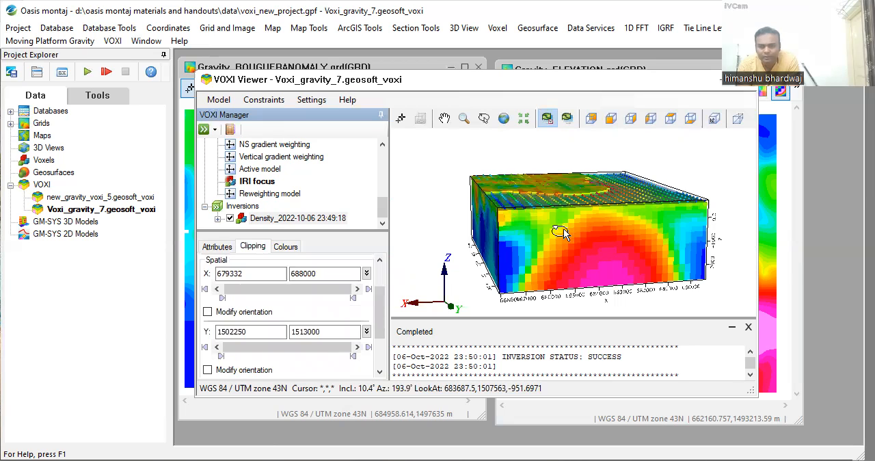
{"action": "left_click_drag", "start_coordinate": [560, 233], "coordinate": [482, 226]}
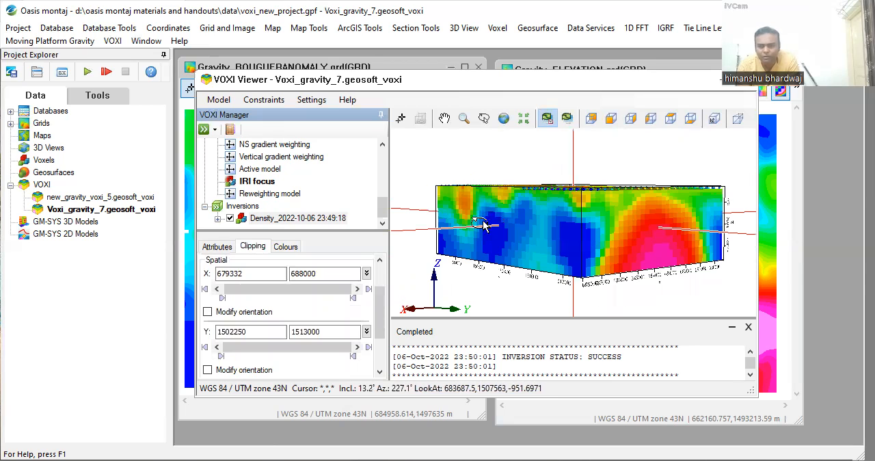
{"action": "left_click_drag", "start_coordinate": [482, 226], "coordinate": [588, 232]}
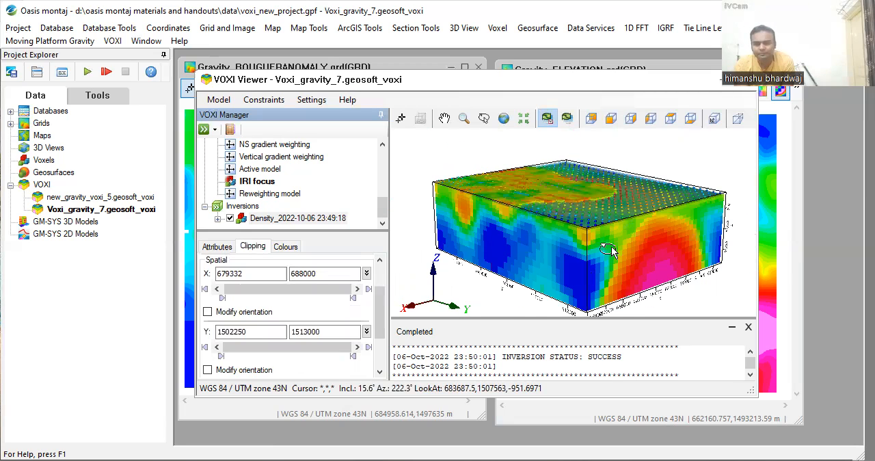
{"action": "left_click_drag", "start_coordinate": [612, 250], "coordinate": [564, 243]}
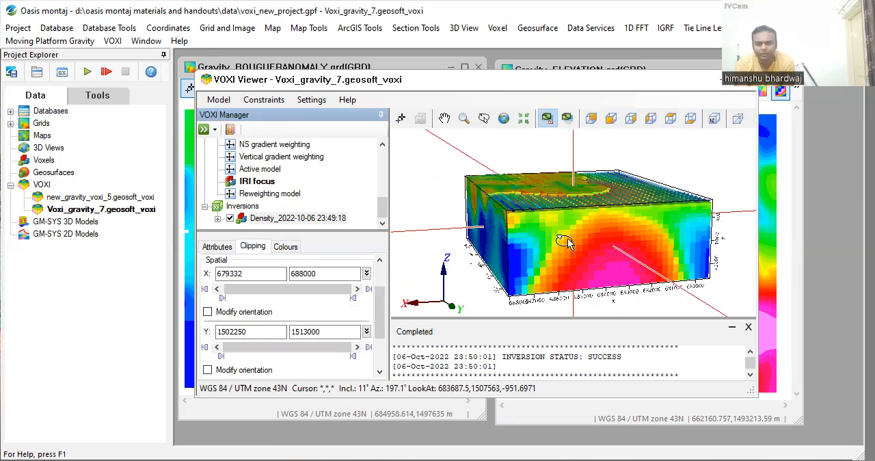
{"action": "left_click_drag", "start_coordinate": [564, 243], "coordinate": [584, 251]}
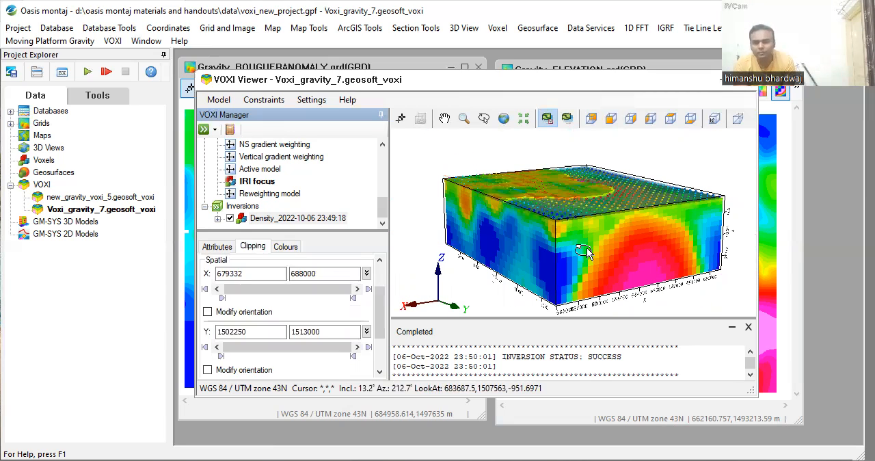
{"action": "mouse_move", "coordinate": [605, 202]}
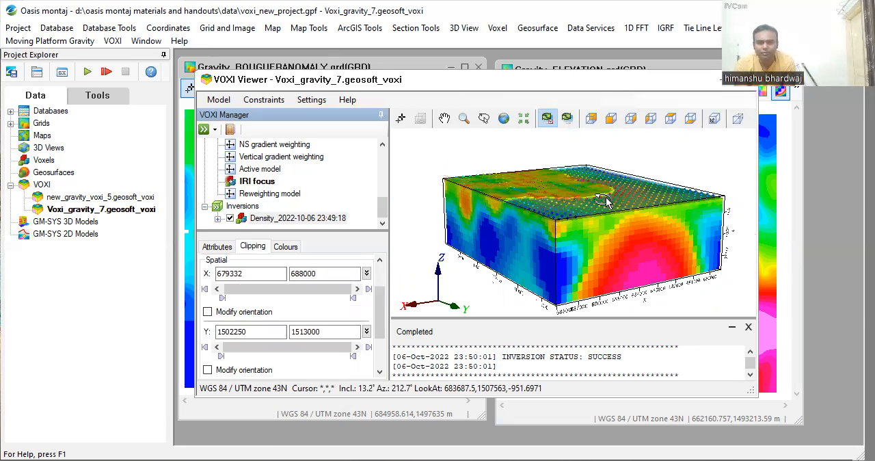
{"action": "left_click_drag", "start_coordinate": [605, 201], "coordinate": [530, 232]}
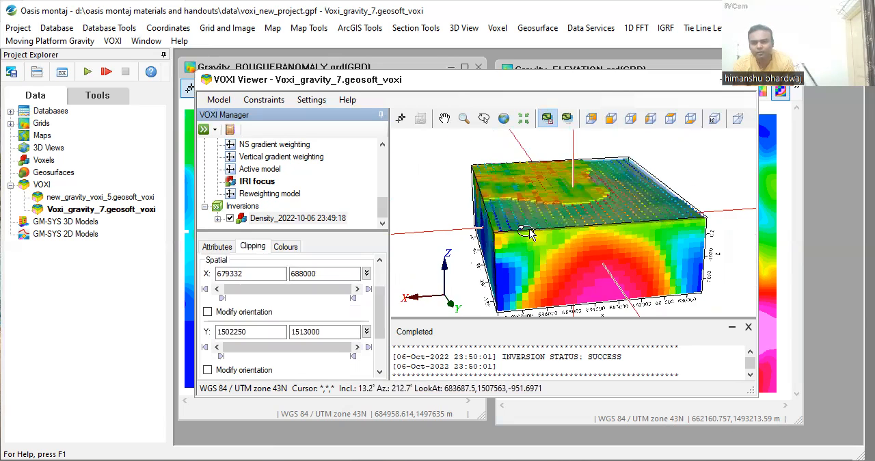